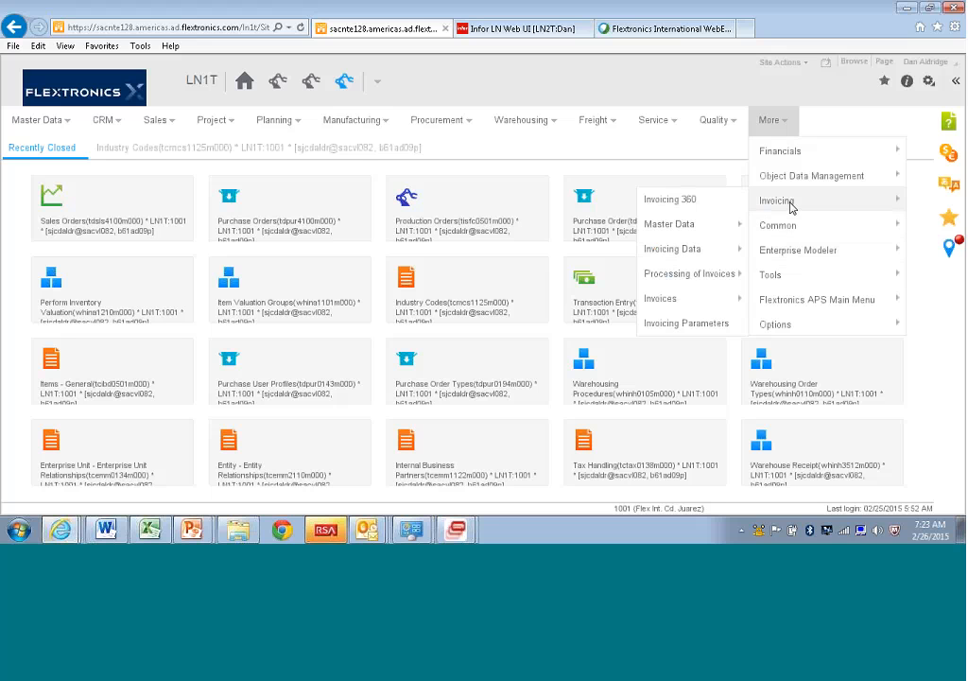
{"action": "mouse_move", "coordinate": [670, 201]}
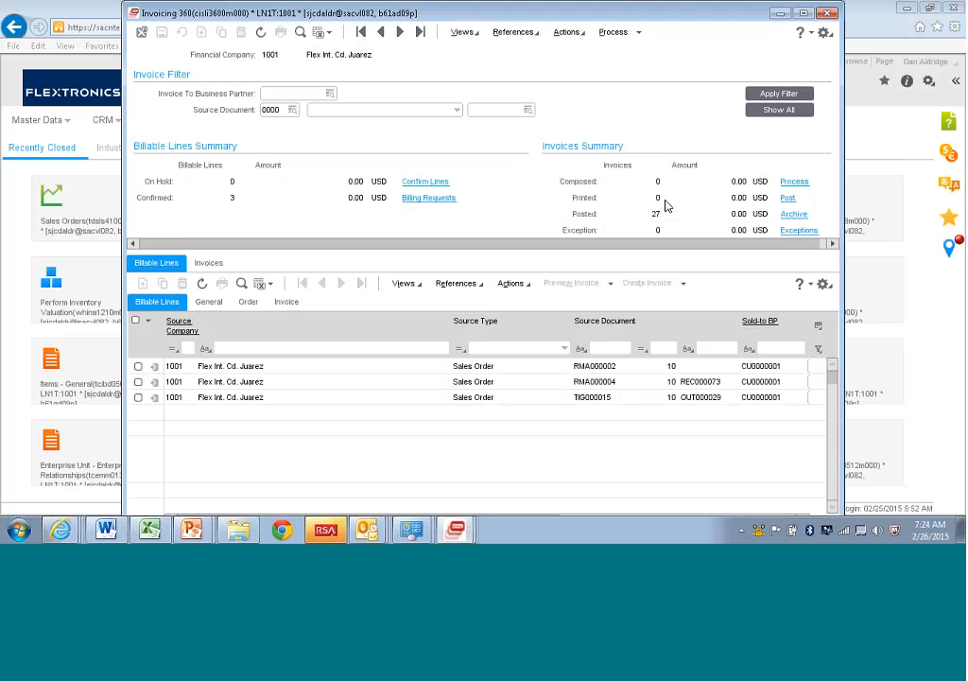
Select the TIG000015 sales order billable line for invoicing on the Billable Lines tab.
{"action": "left_click", "coordinate": [295, 93]}
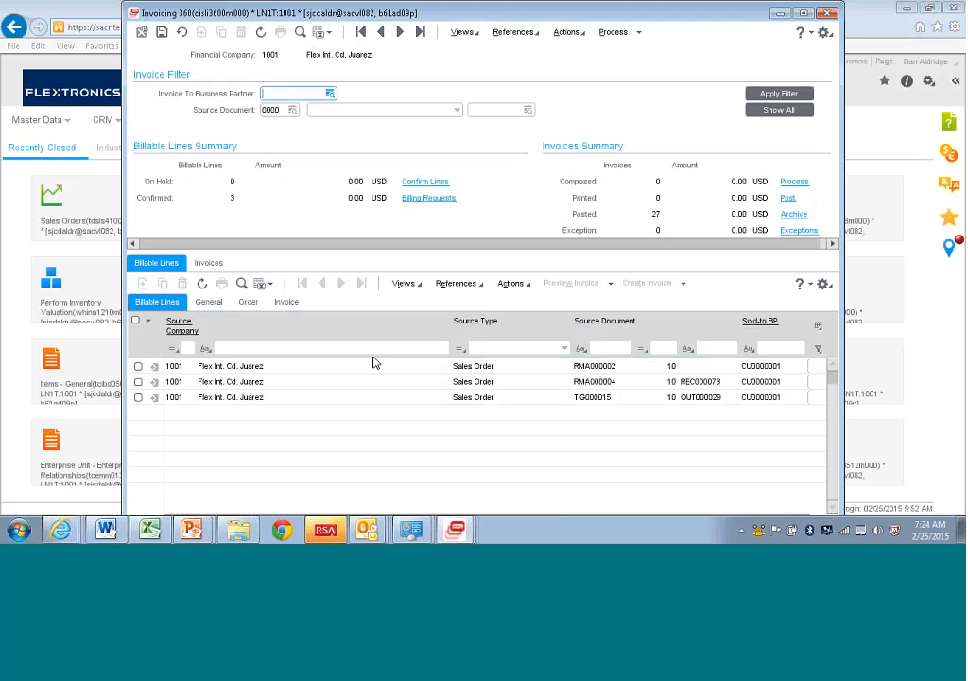
{"action": "left_click", "coordinate": [349, 397]}
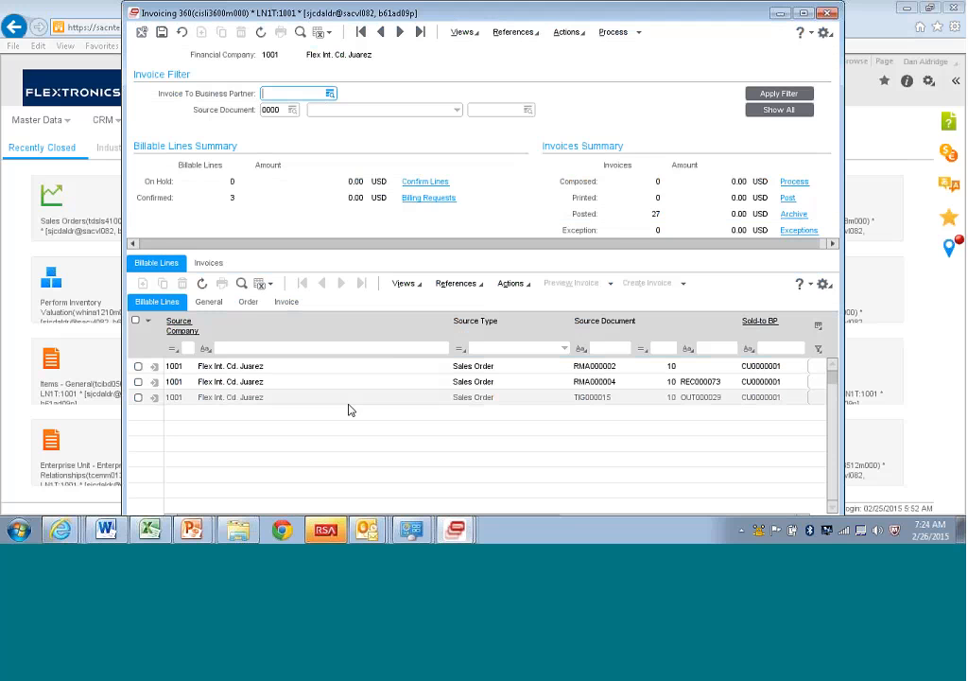
{"action": "mouse_move", "coordinate": [254, 399]}
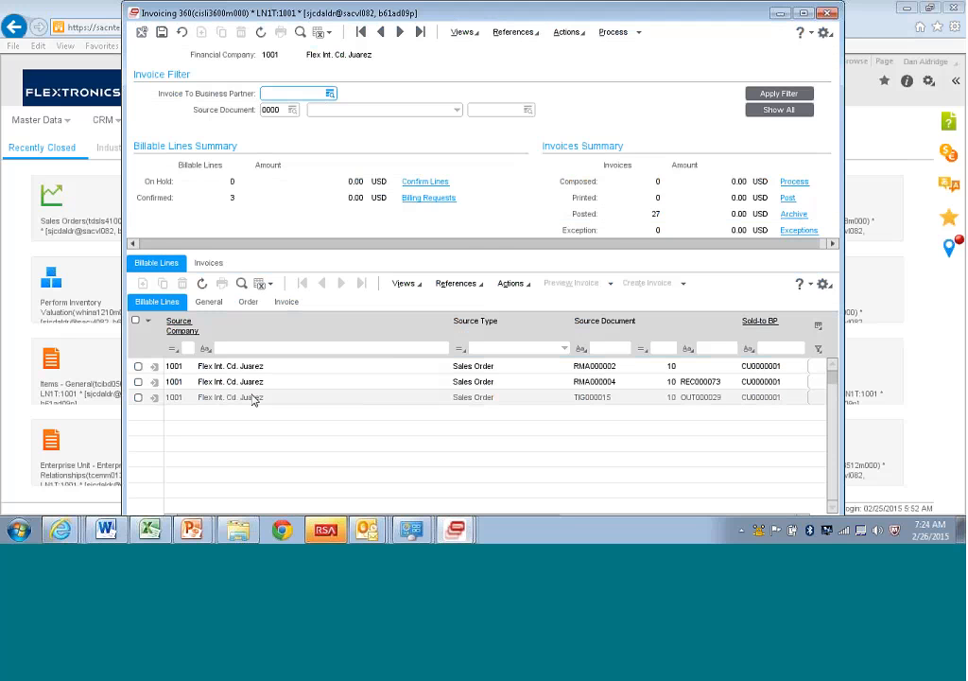
{"action": "left_click", "coordinate": [138, 397]}
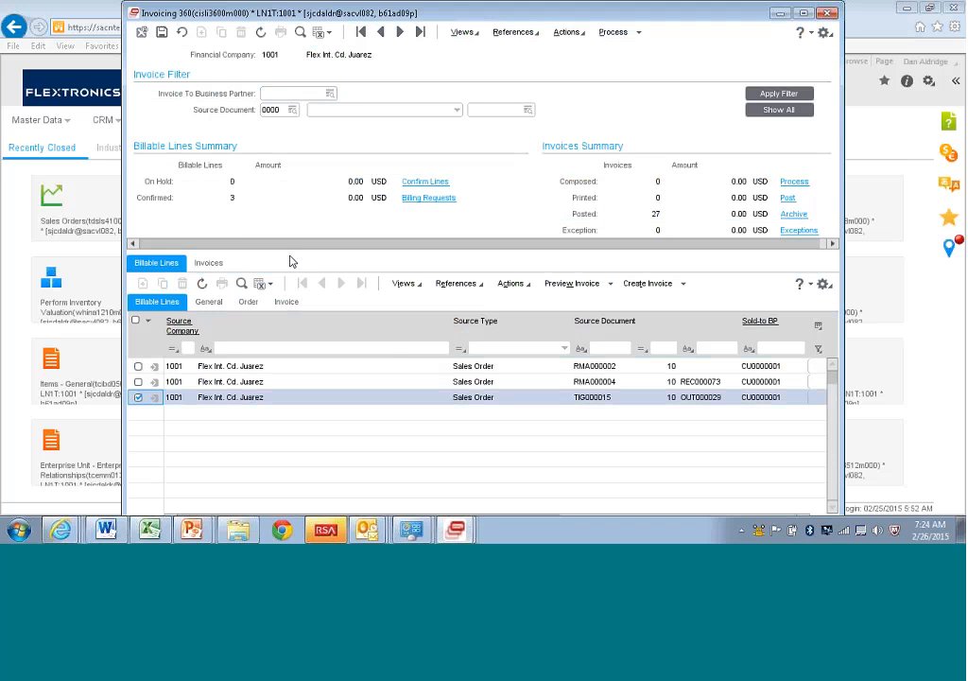
{"action": "mouse_move", "coordinate": [208, 416]}
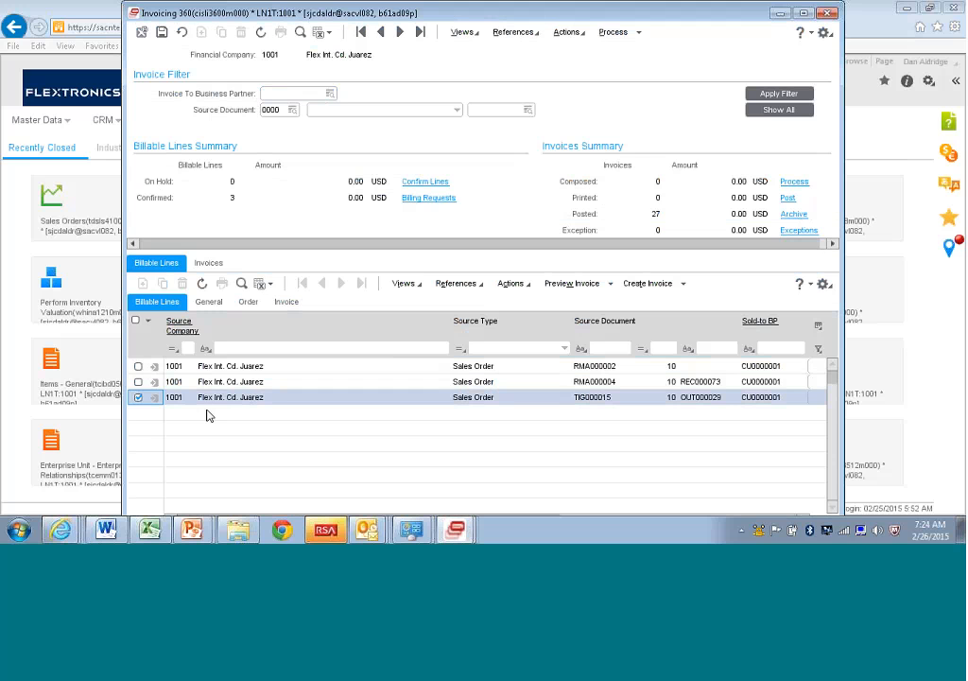
{"action": "mouse_move", "coordinate": [283, 397]}
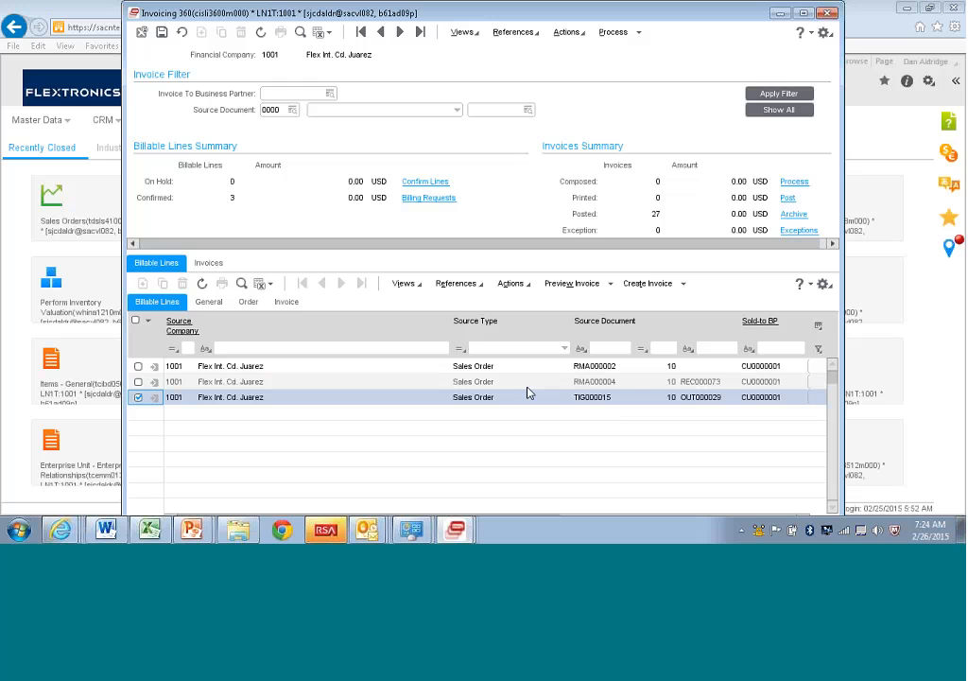
View the billable lines' General details with department, then their Order details.
{"action": "left_click", "coordinate": [208, 301]}
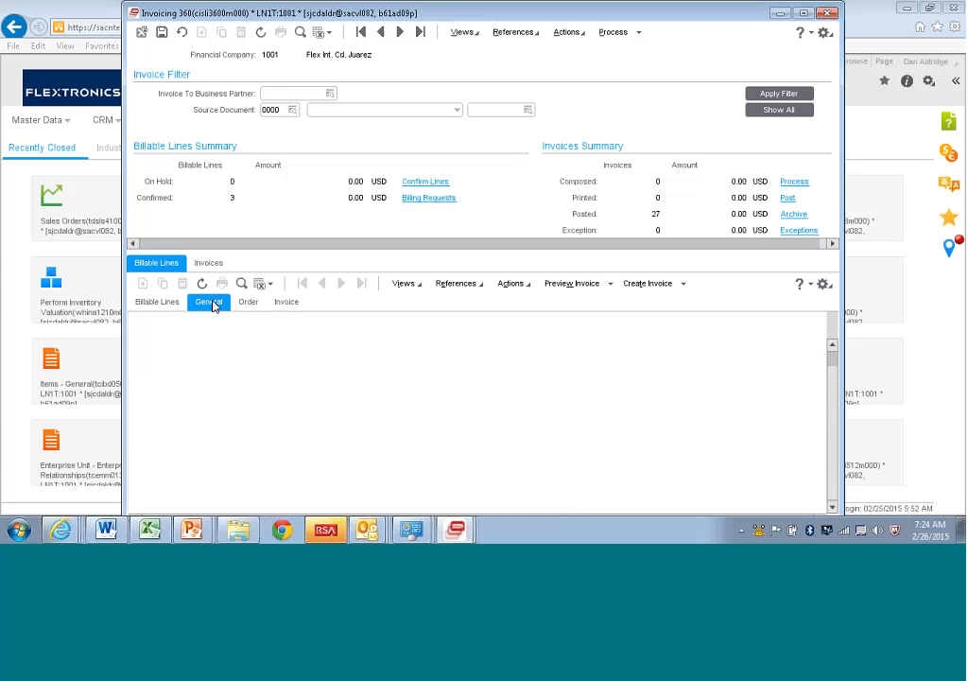
{"action": "left_click", "coordinate": [208, 300]}
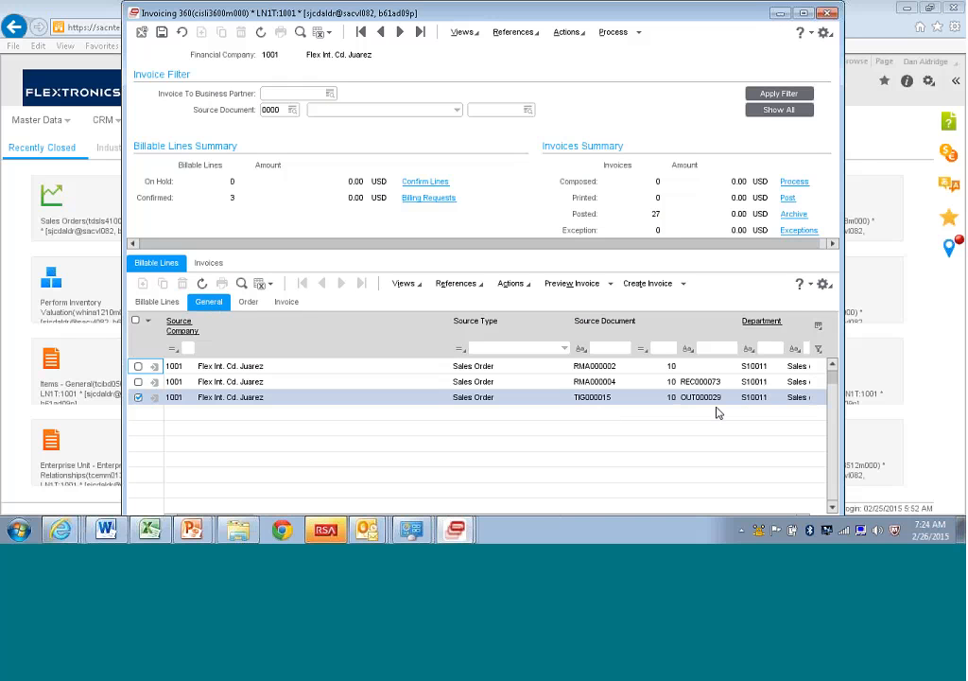
{"action": "mouse_move", "coordinate": [820, 420]}
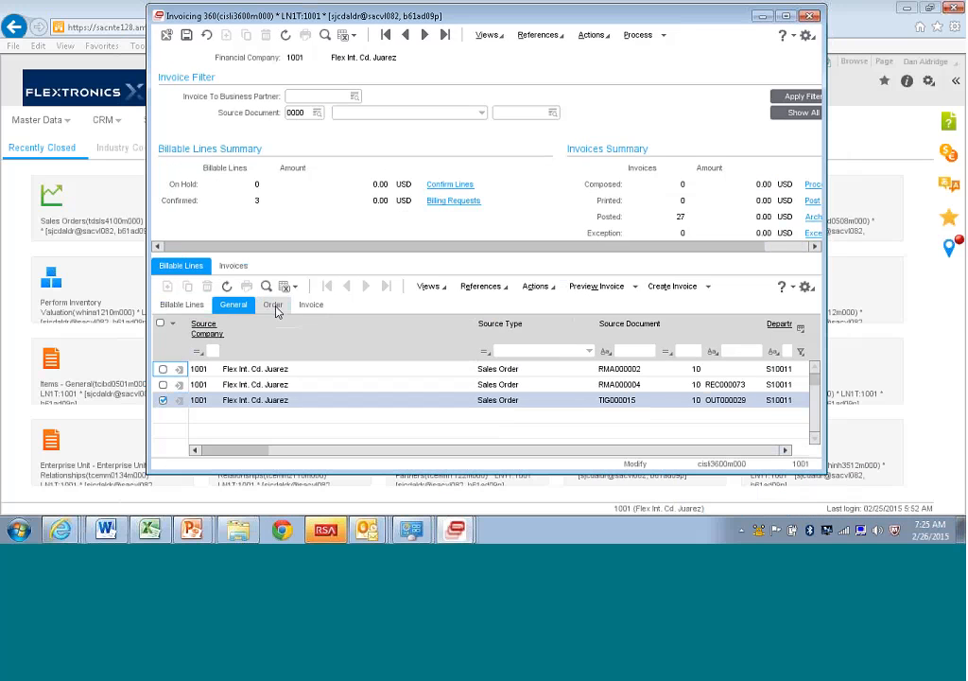
{"action": "left_click", "coordinate": [273, 304]}
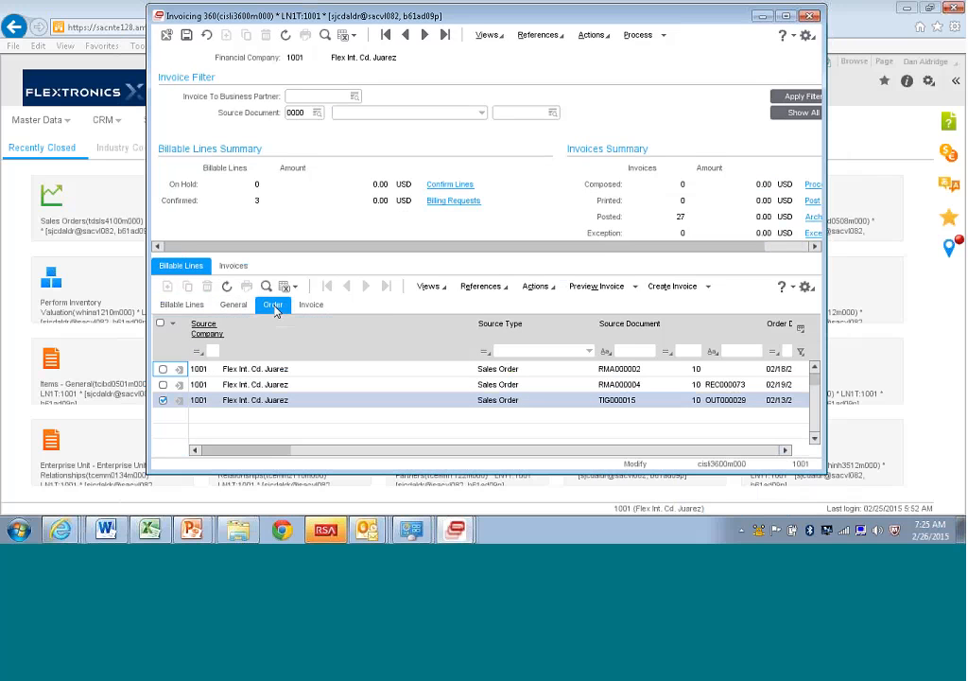
View the billable lines' order, invoicing and tax details, then the Invoices list.
{"action": "left_click", "coordinate": [310, 304]}
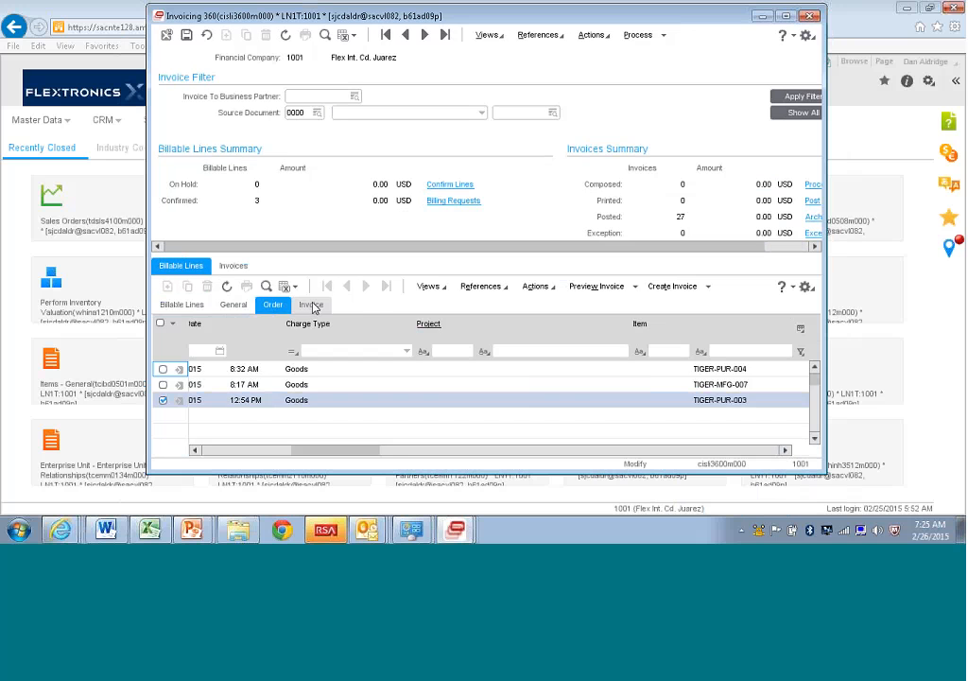
{"action": "left_click", "coordinate": [310, 304]}
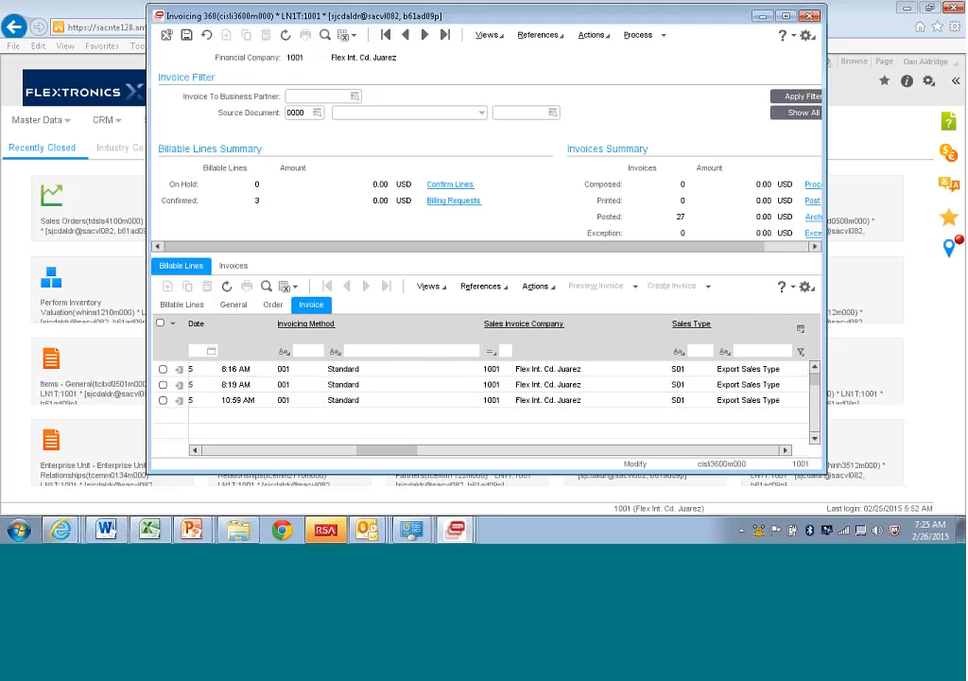
{"action": "mouse_move", "coordinate": [749, 450]}
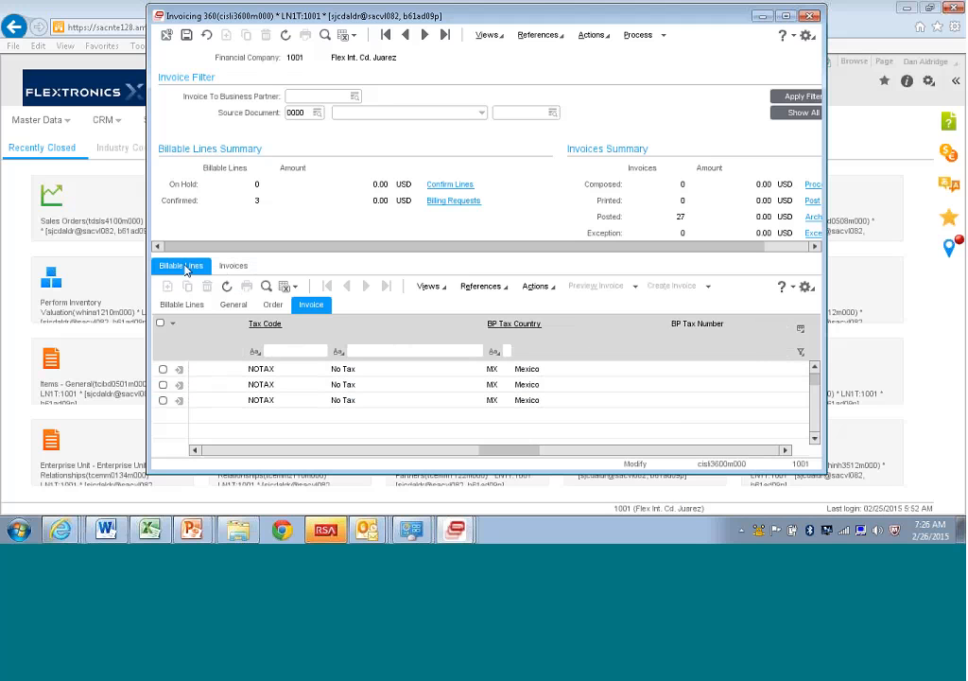
{"action": "left_click", "coordinate": [235, 265]}
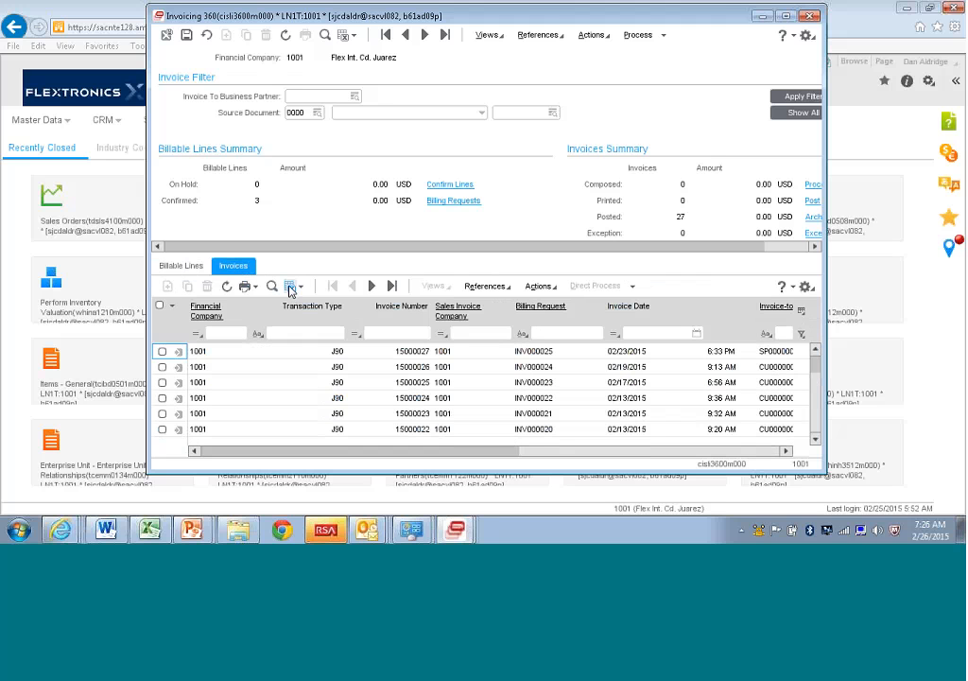
Export the 27 invoice records to Excel from the Invoices grid toolbar.
{"action": "left_click", "coordinate": [291, 286]}
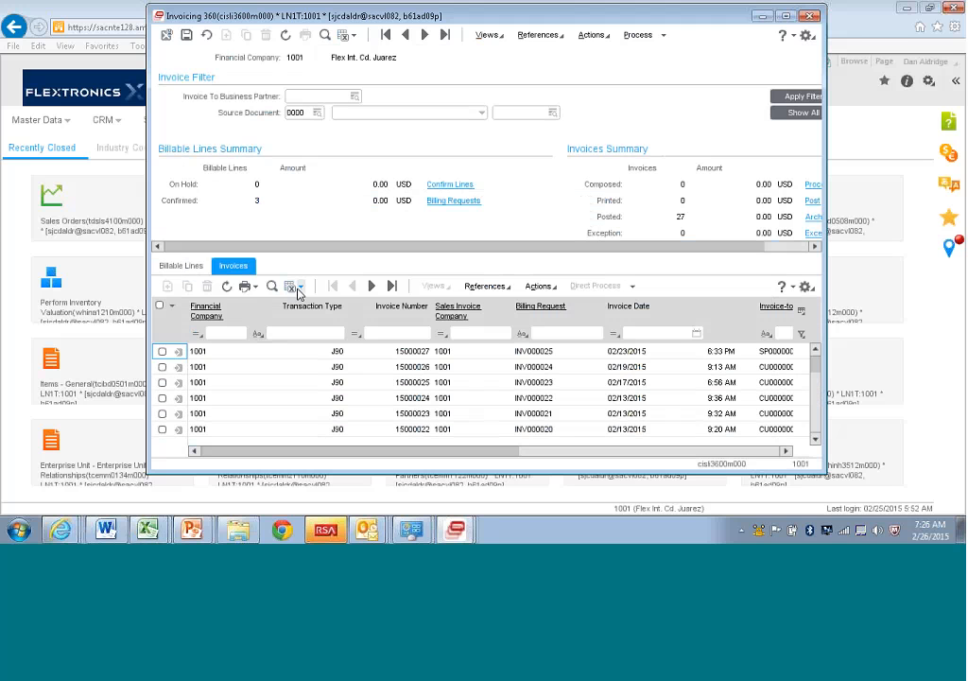
{"action": "left_click", "coordinate": [291, 285]}
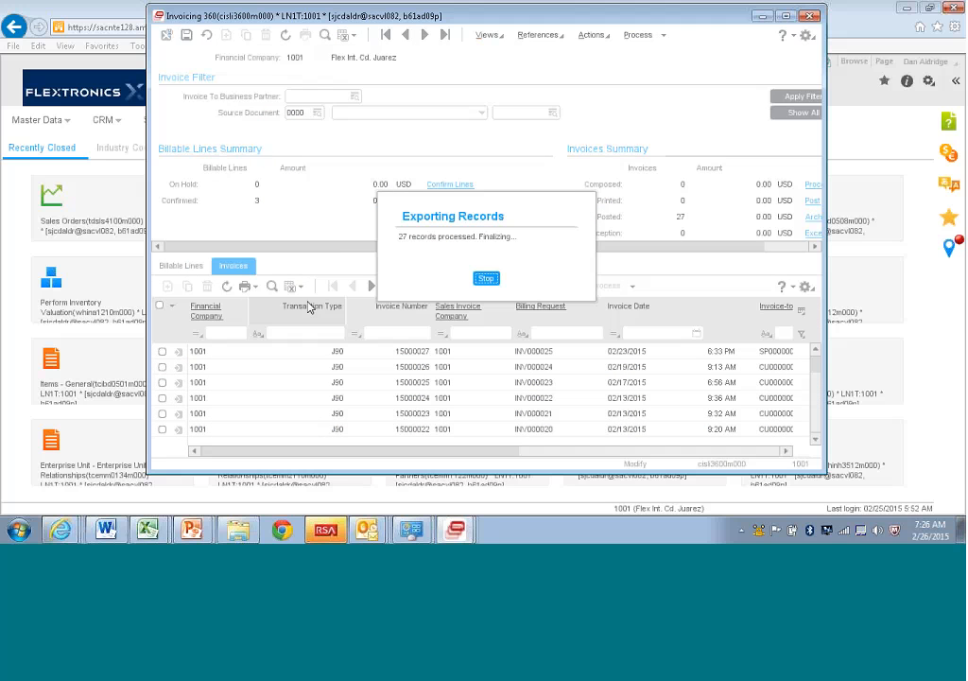
{"action": "mouse_move", "coordinate": [457, 302]}
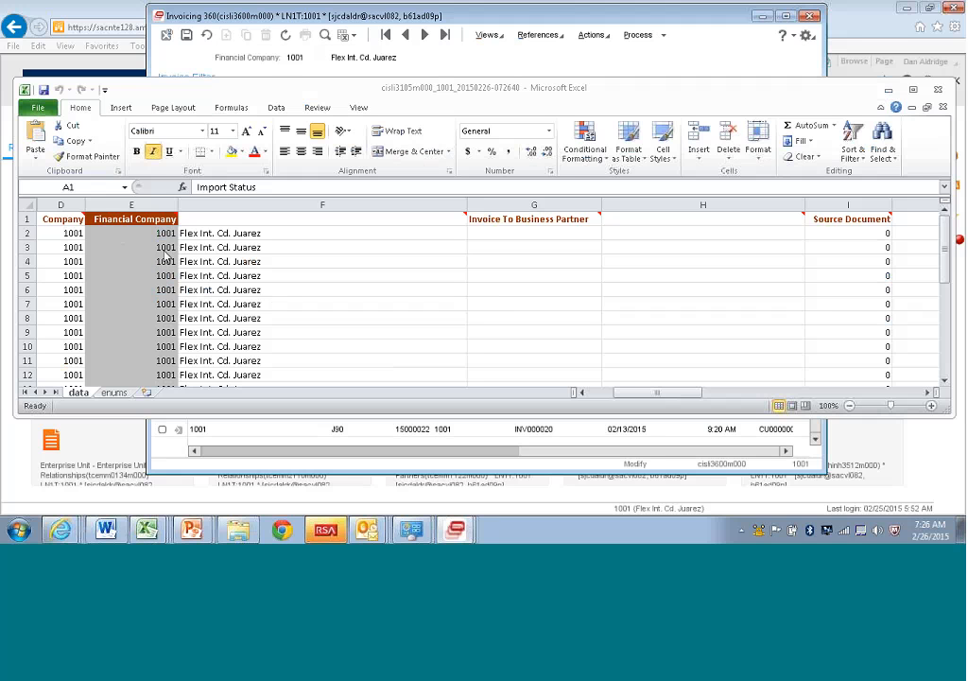
{"action": "mouse_move", "coordinate": [520, 280]}
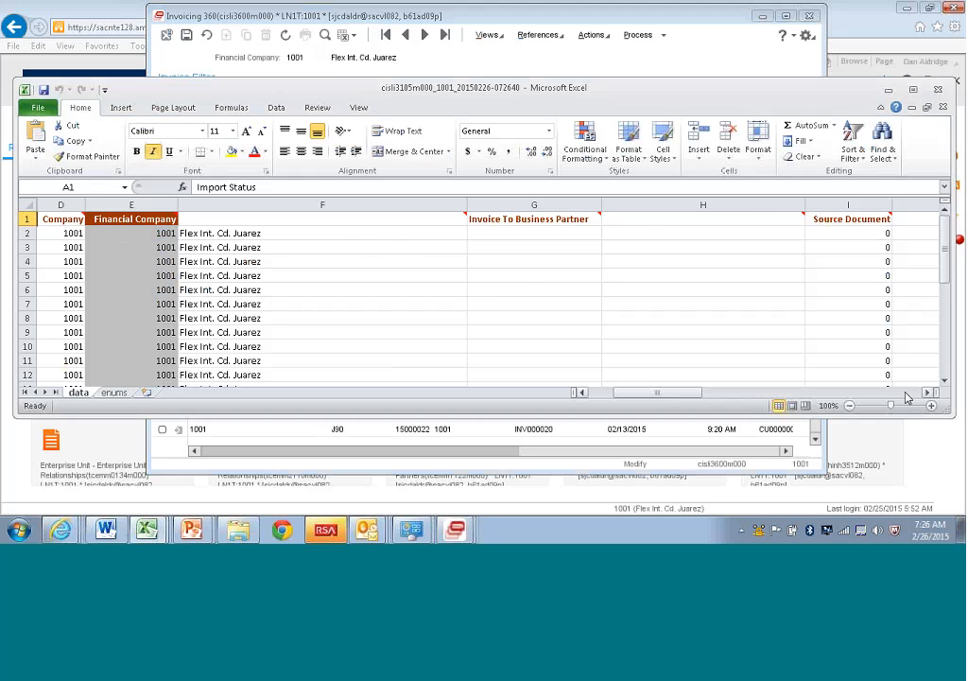
{"action": "scroll", "scroll_direction": "right", "scroll_amount": 3}
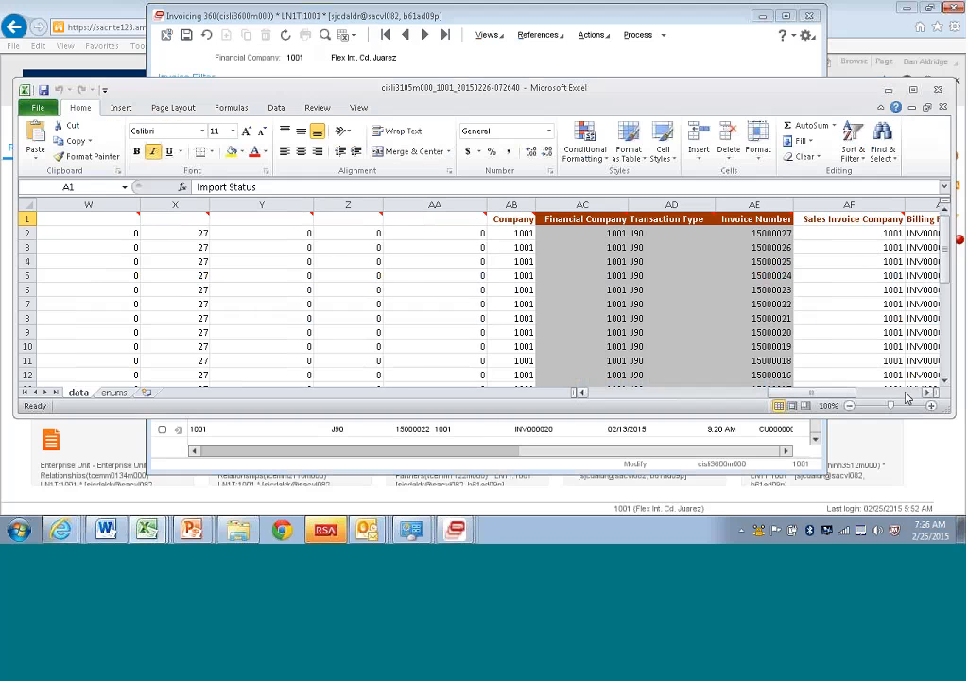
{"action": "scroll", "scroll_direction": "right", "scroll_amount": 3}
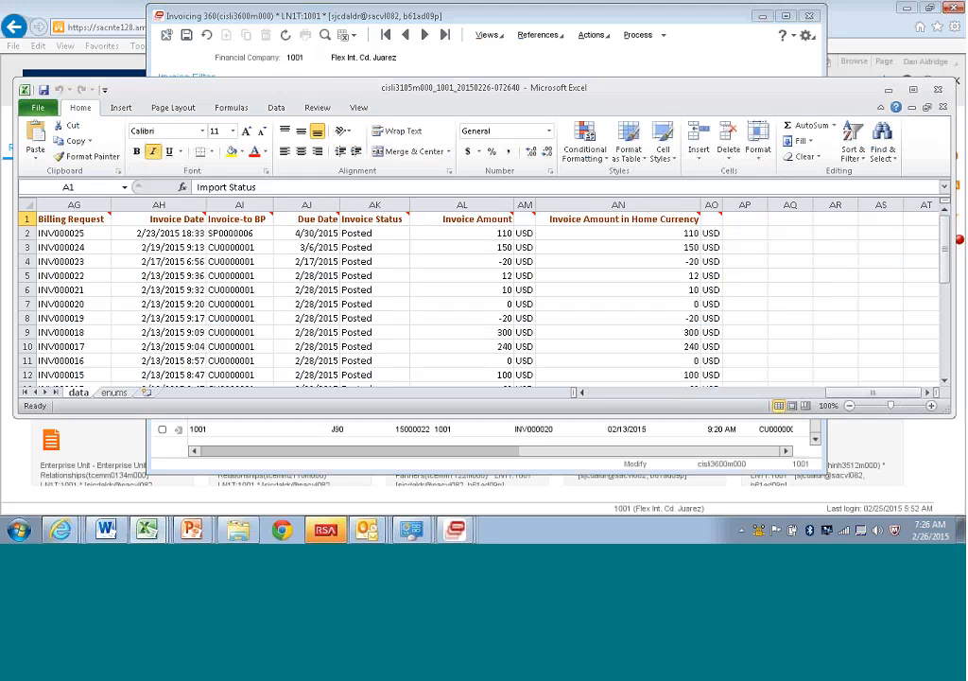
{"action": "mouse_move", "coordinate": [425, 242]}
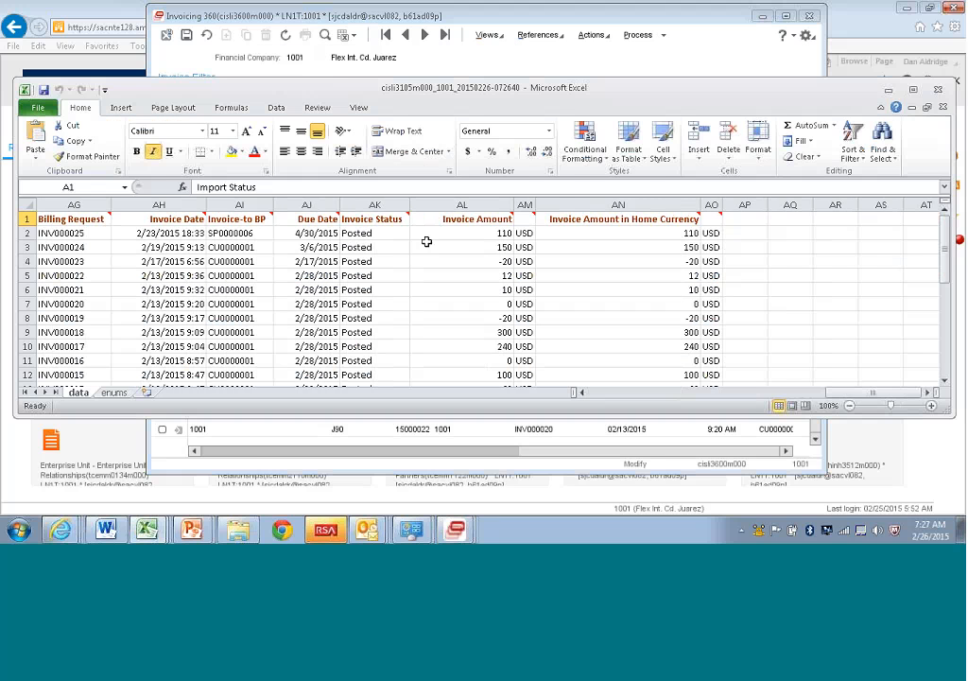
{"action": "mouse_move", "coordinate": [427, 242]}
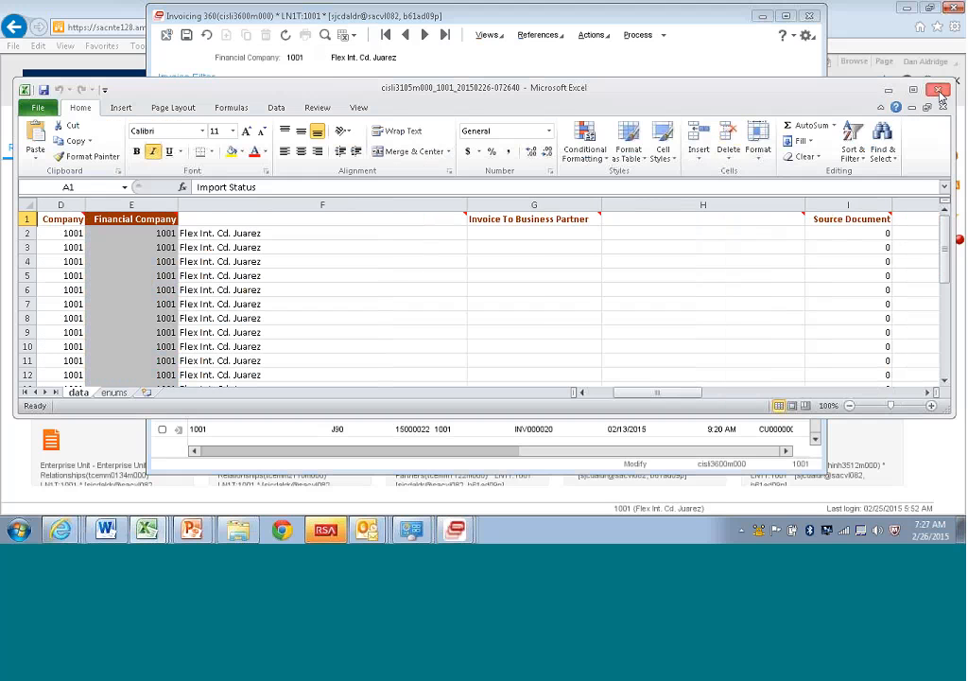
Review invoice 100000027's tax details for Morgan Hill Electronics, then return to Invoicing 360.
{"action": "left_click", "coordinate": [704, 204]}
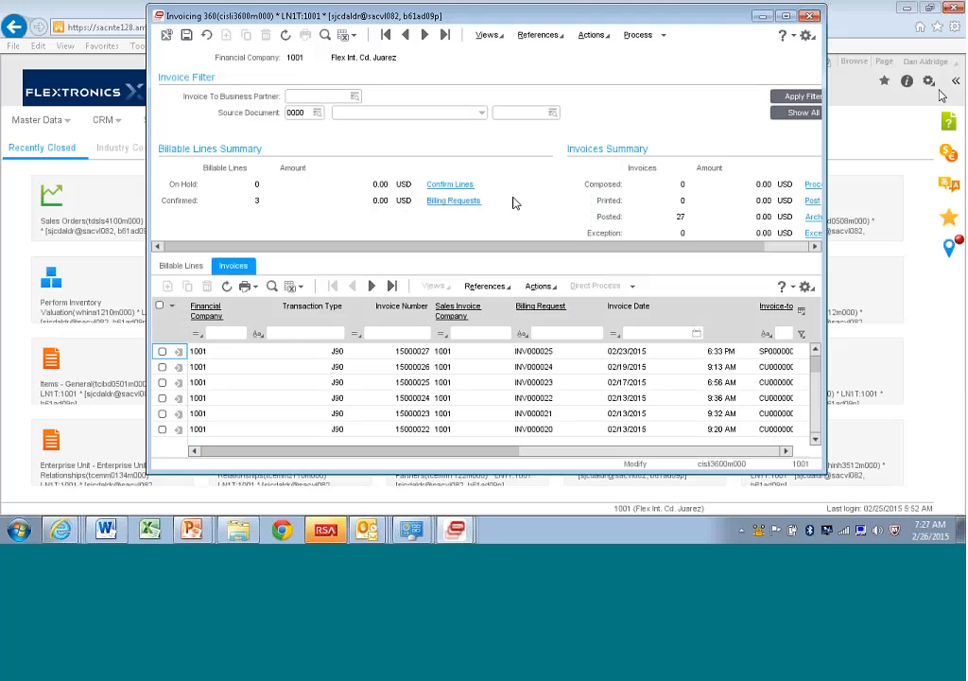
{"action": "mouse_move", "coordinate": [480, 185]}
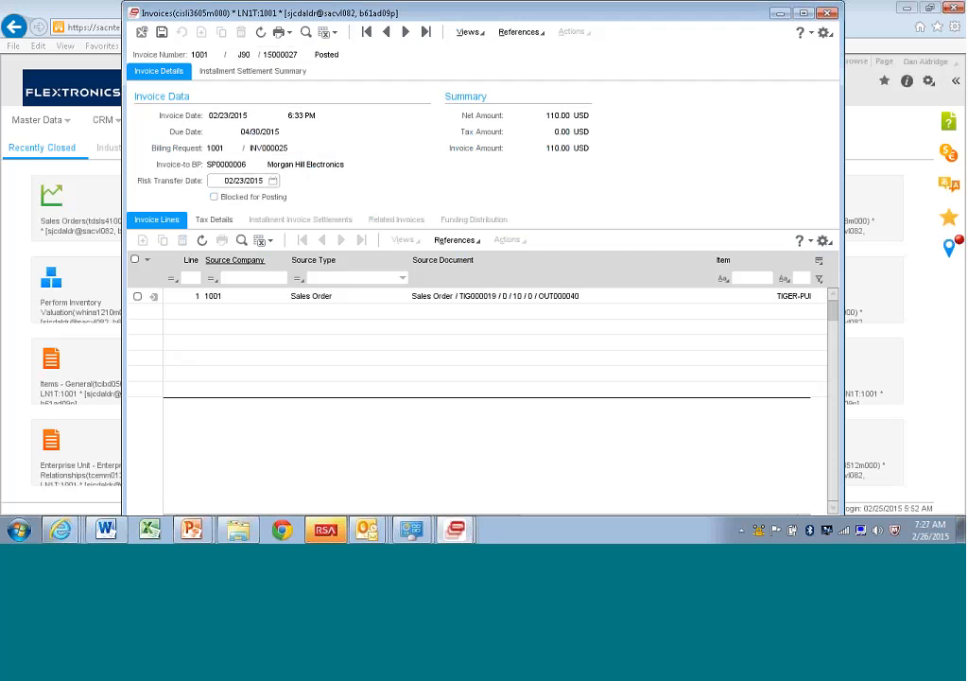
{"action": "left_click", "coordinate": [214, 220]}
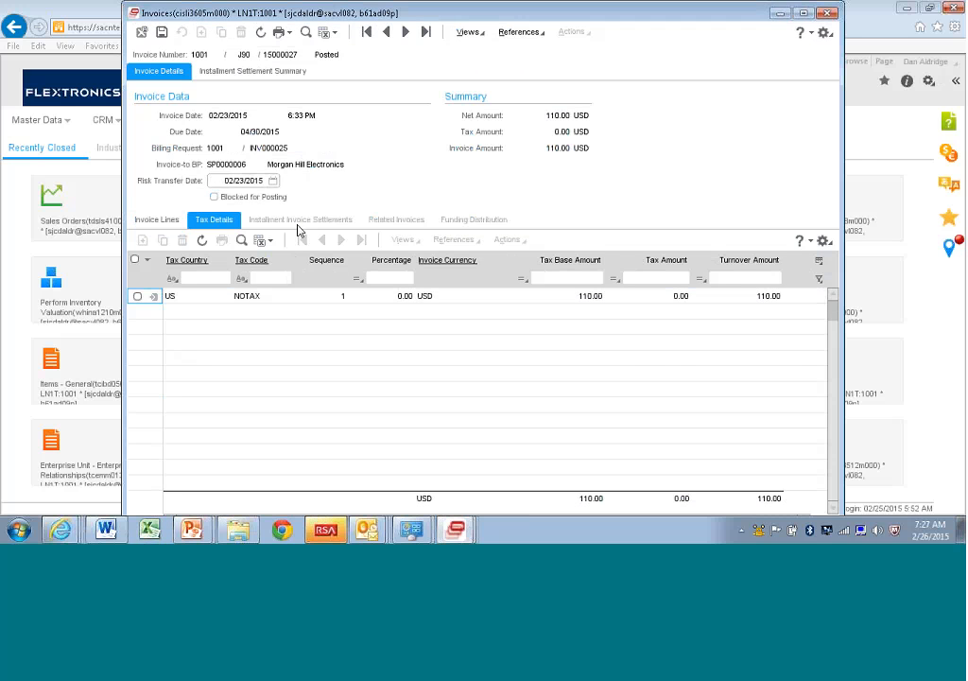
{"action": "mouse_move", "coordinate": [310, 220]}
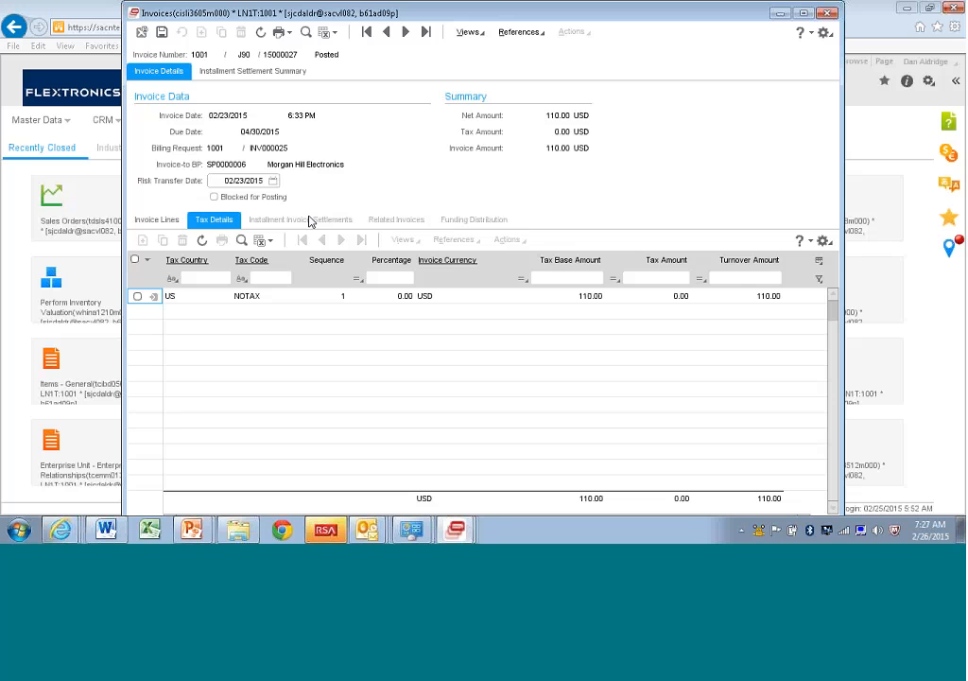
{"action": "mouse_move", "coordinate": [395, 227]}
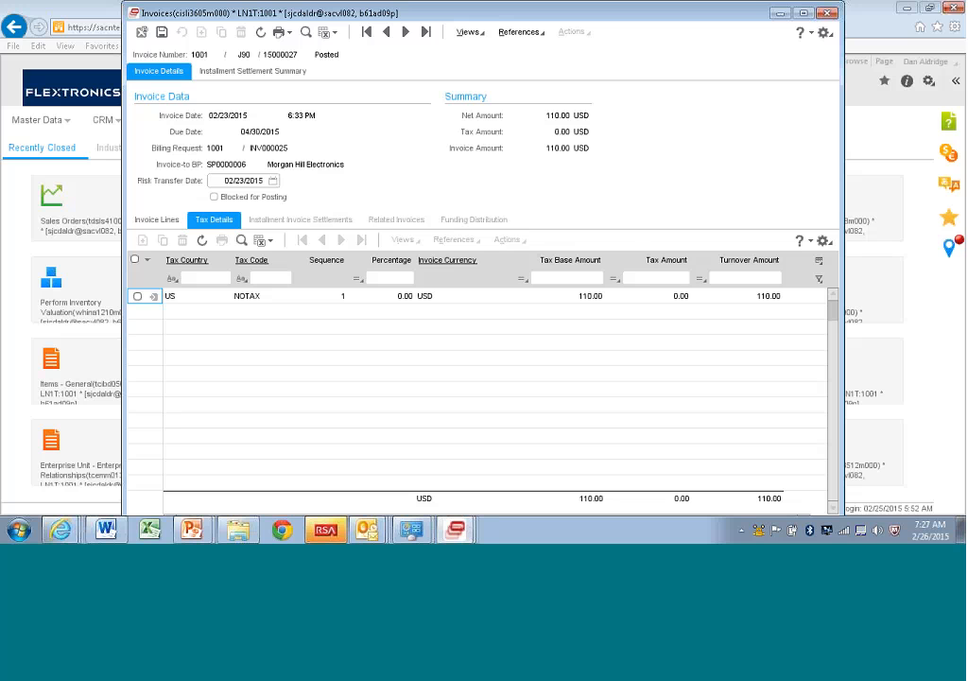
{"action": "left_click", "coordinate": [155, 219]}
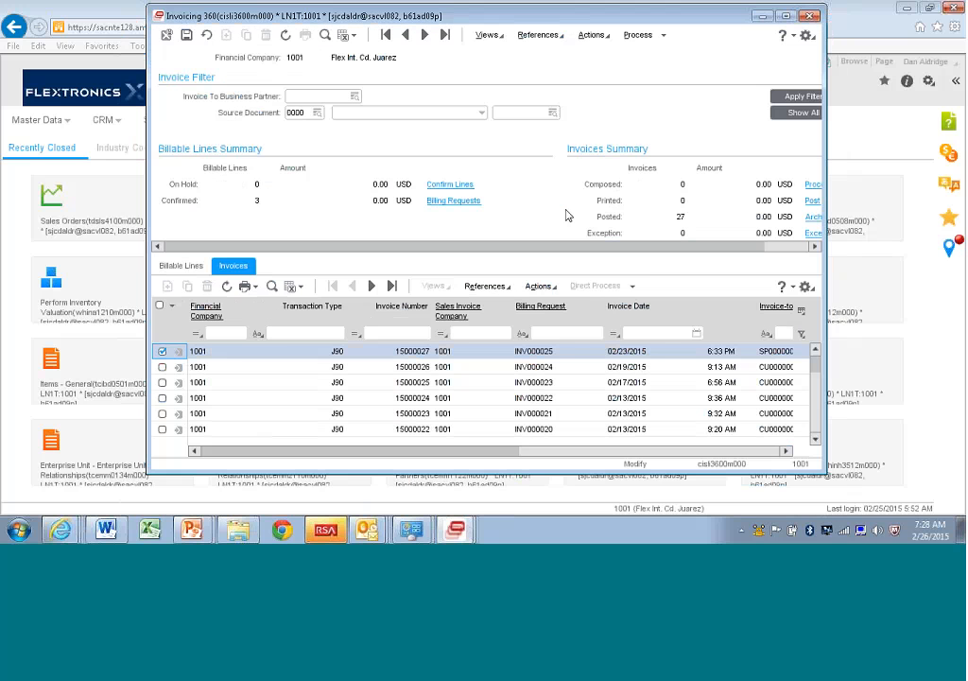
{"action": "mouse_move", "coordinate": [727, 219]}
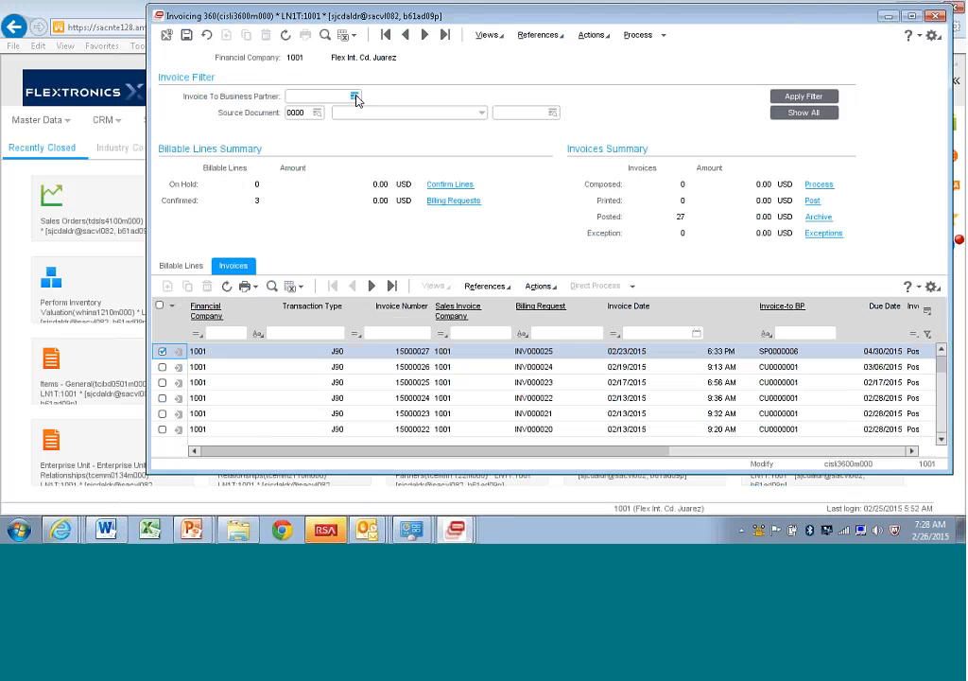
Set the invoice-to business partner filter to Morgan Hill Electronics (SP000006).
{"action": "left_click", "coordinate": [356, 96]}
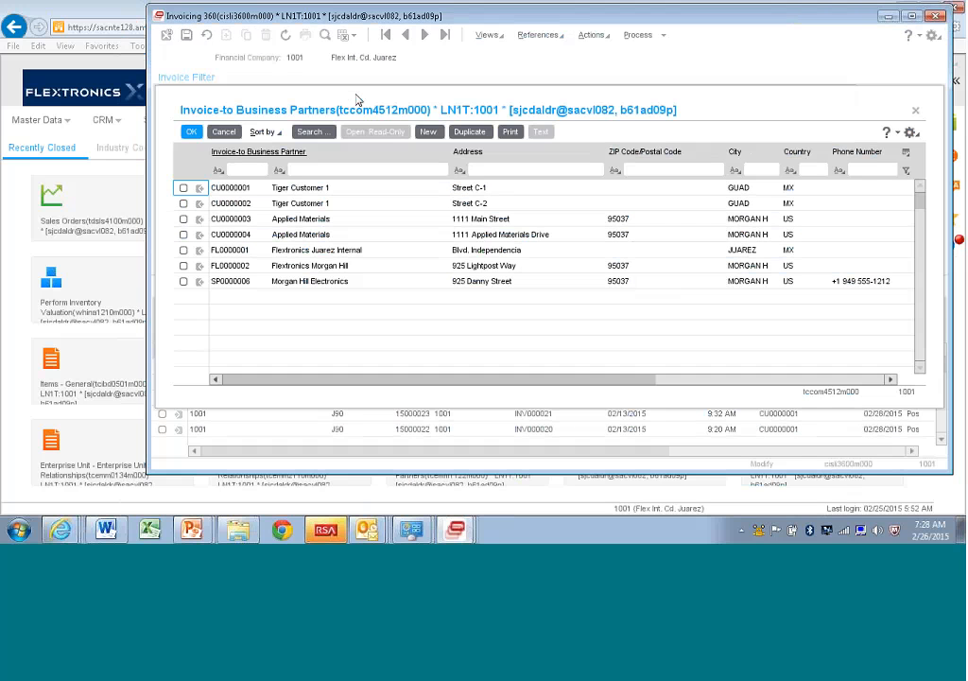
{"action": "left_click", "coordinate": [310, 280]}
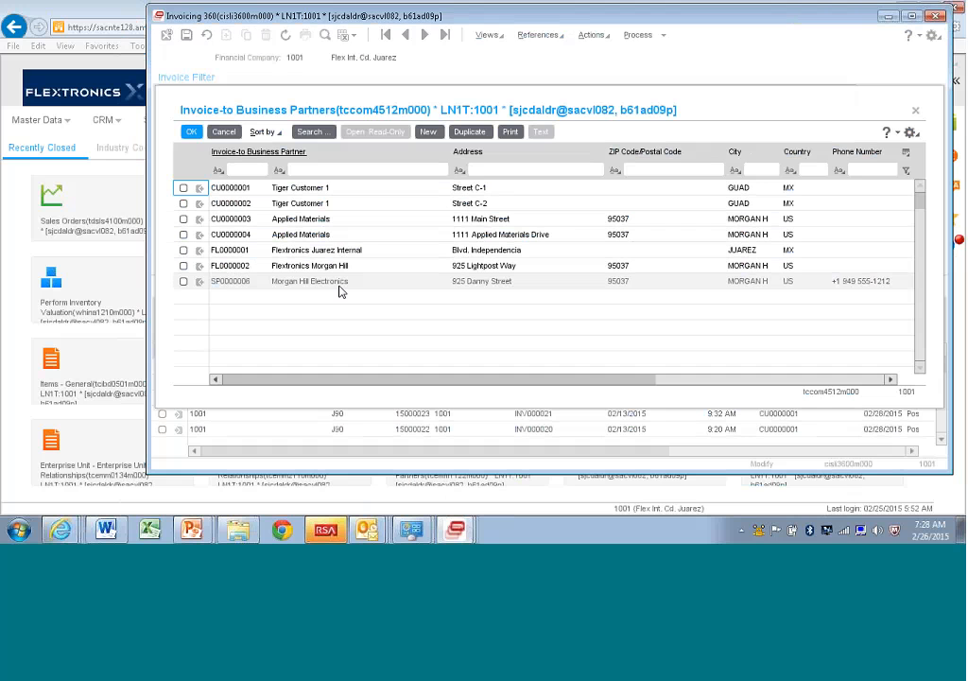
{"action": "left_click", "coordinate": [184, 280]}
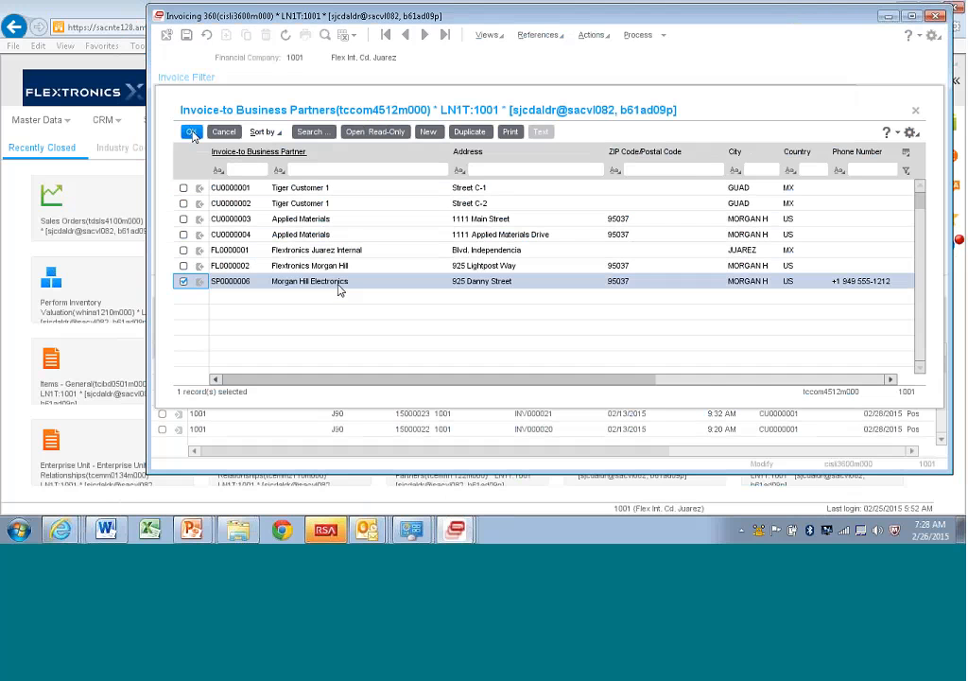
{"action": "left_click", "coordinate": [193, 133]}
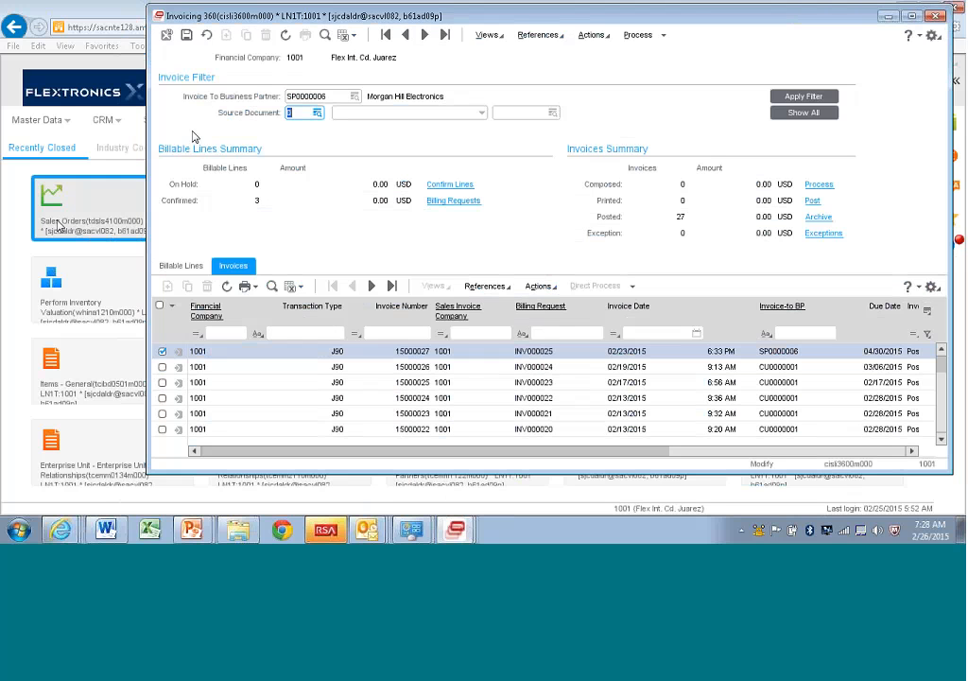
Show Morgan Hill Electronics' billable lines and select the third sales order line, TIG000015.
{"action": "left_click", "coordinate": [182, 265]}
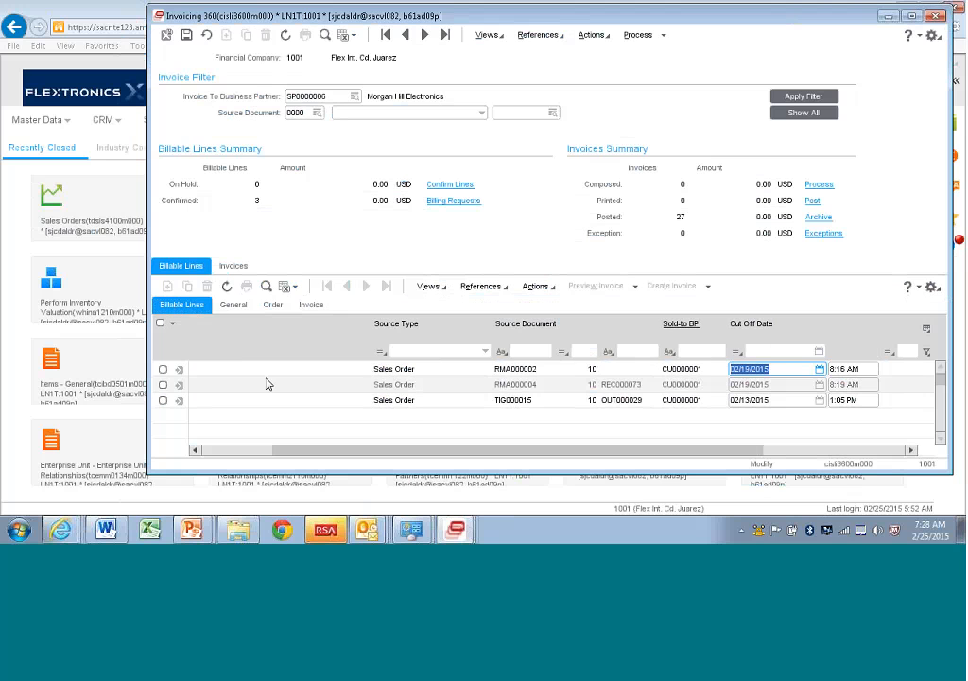
{"action": "left_click", "coordinate": [163, 399]}
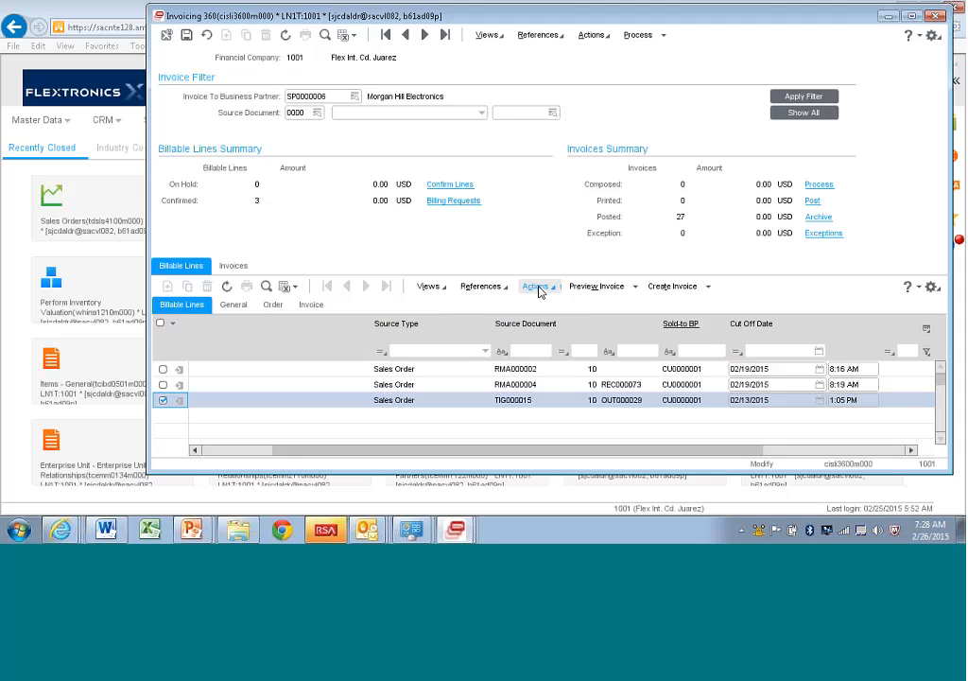
{"action": "mouse_move", "coordinate": [595, 285]}
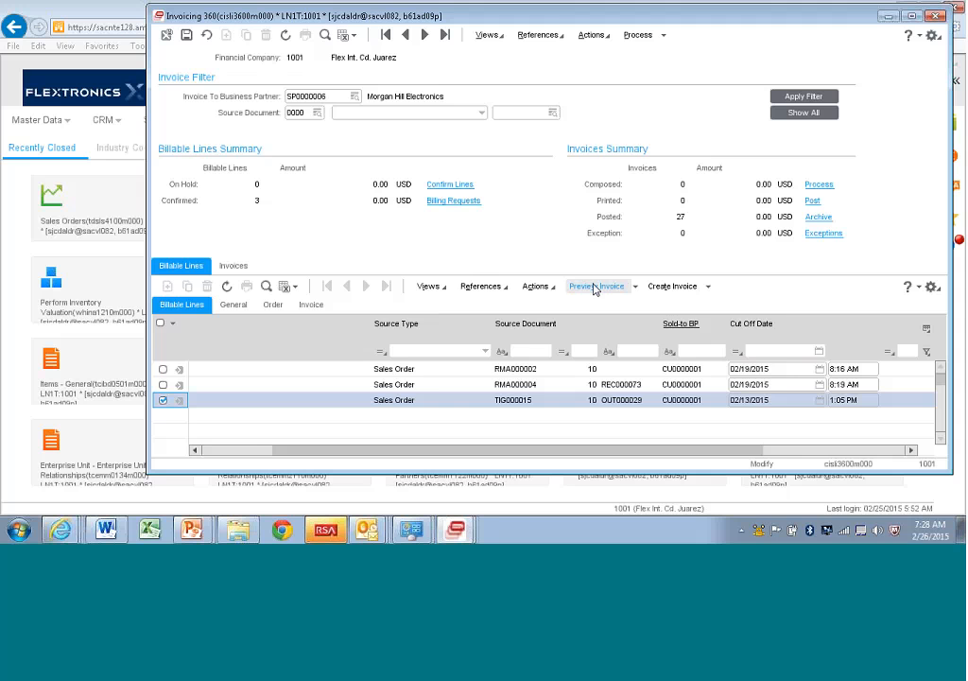
Preview the invoice for TIG000015 with the PDF printer as output device.
{"action": "left_click", "coordinate": [597, 285]}
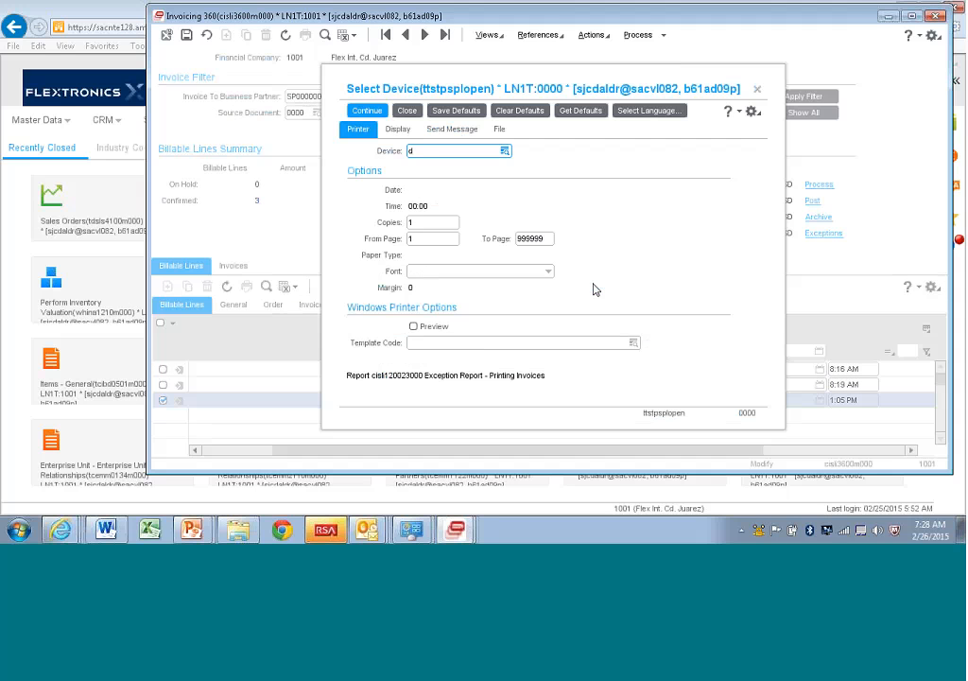
{"action": "mouse_move", "coordinate": [605, 265]}
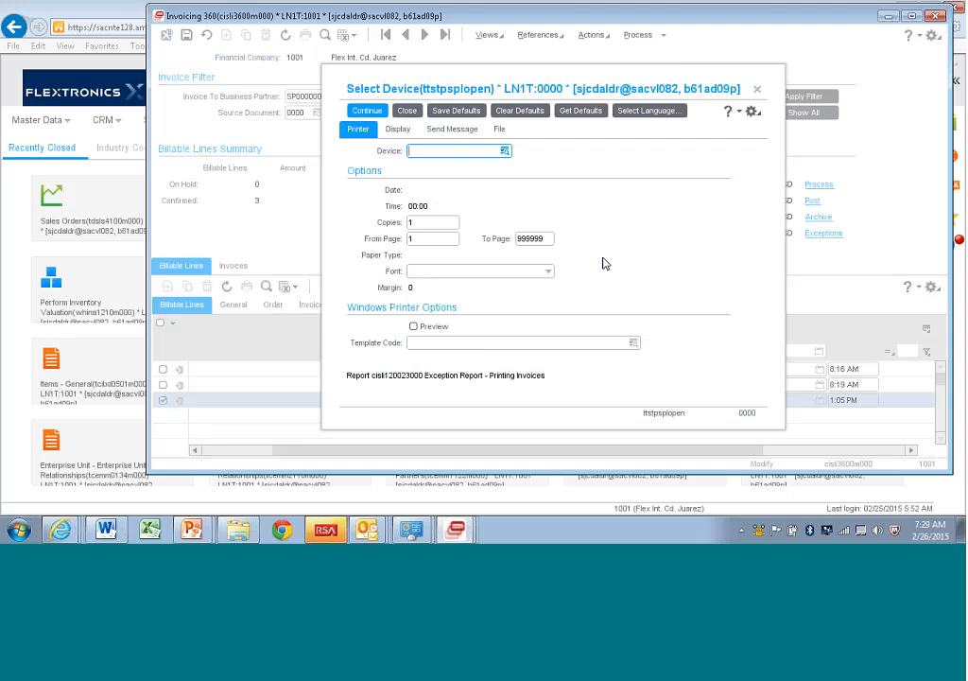
{"action": "left_click", "coordinate": [499, 128]}
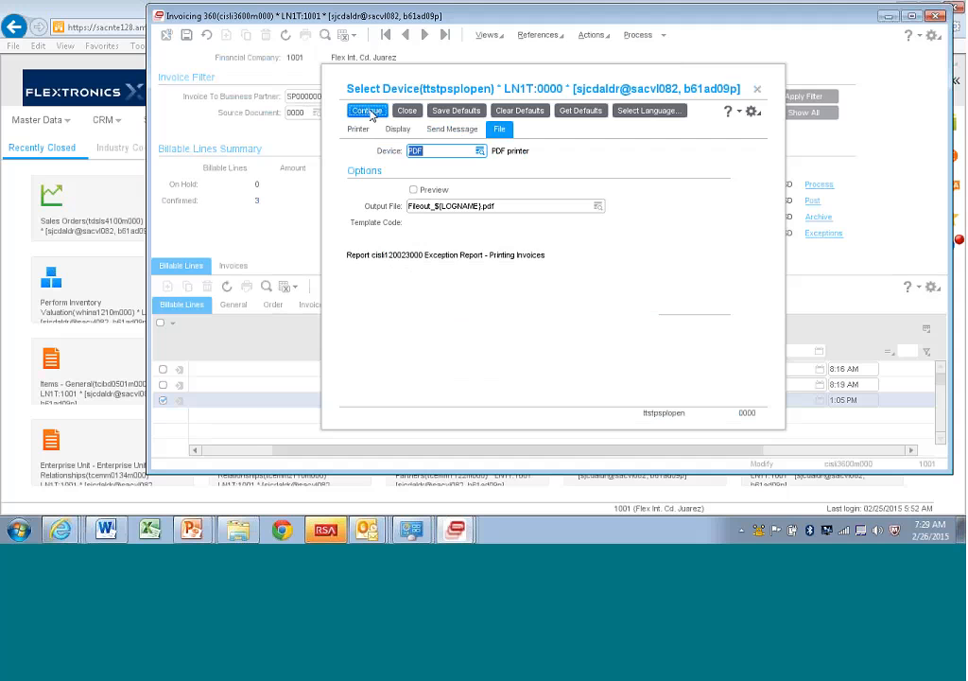
{"action": "left_click", "coordinate": [360, 128]}
{"action": "type", "text": "d"}
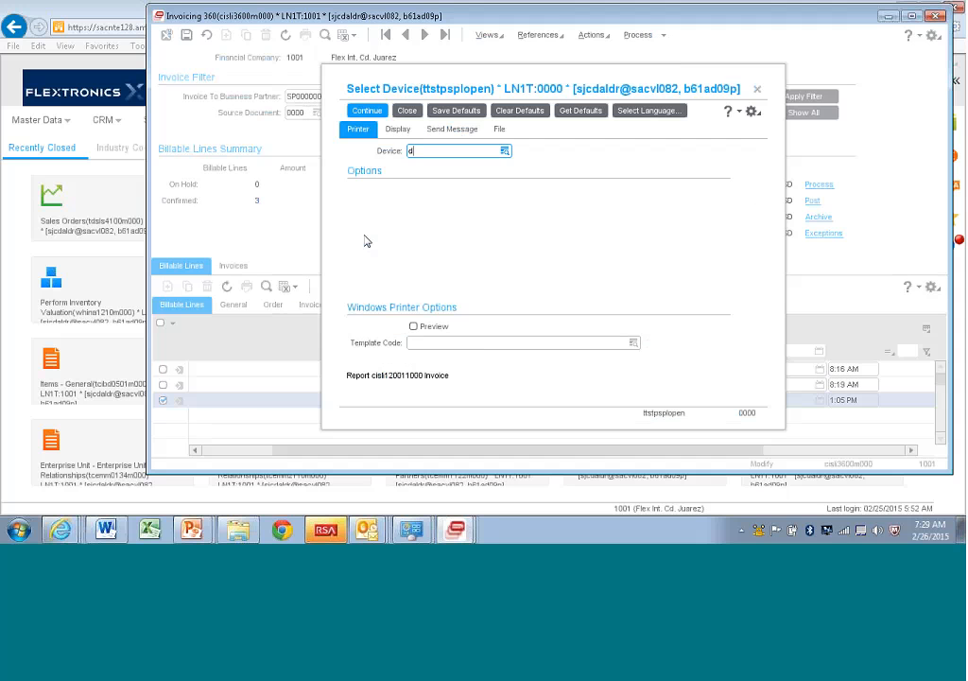
{"action": "left_click", "coordinate": [366, 109]}
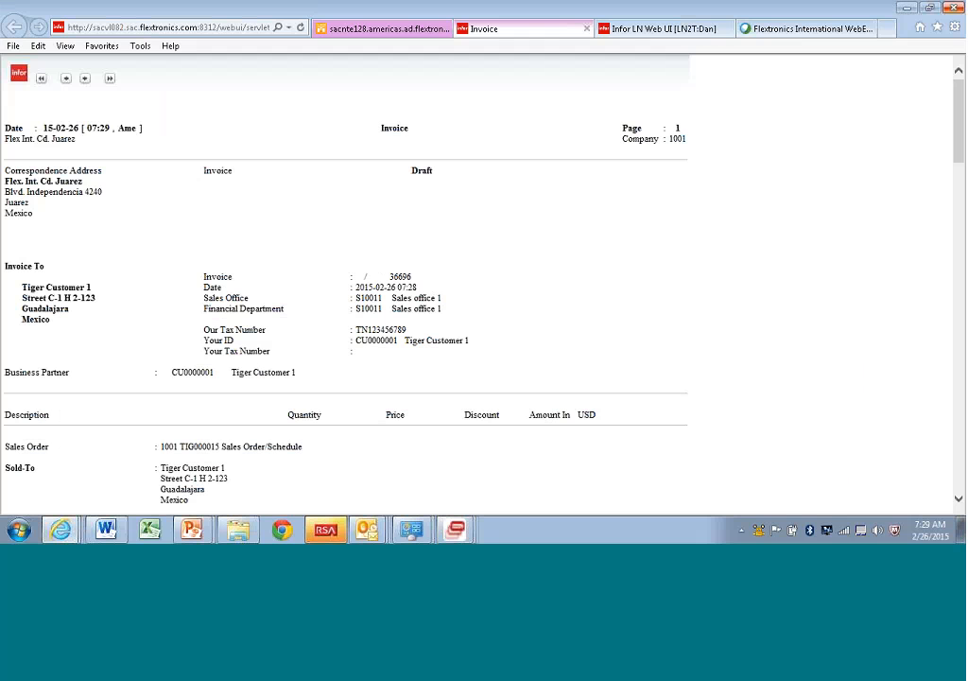
Scroll through the Tiger Customer 1 draft invoice and tax summary, then close the preview.
{"action": "scroll", "scroll_direction": "down", "scroll_amount": 3}
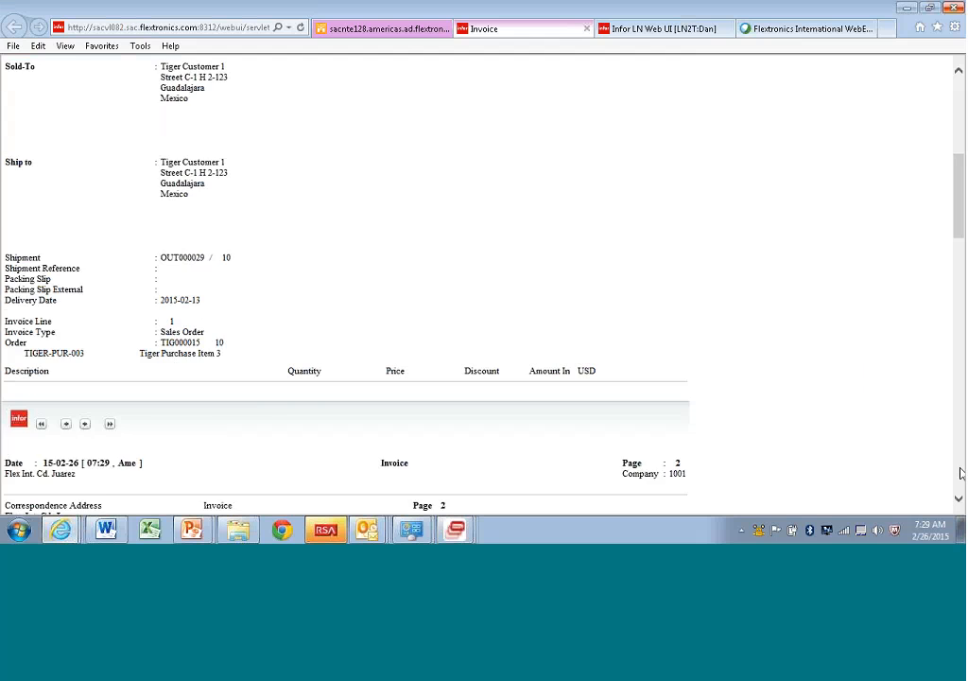
{"action": "scroll", "scroll_direction": "down", "scroll_amount": 3}
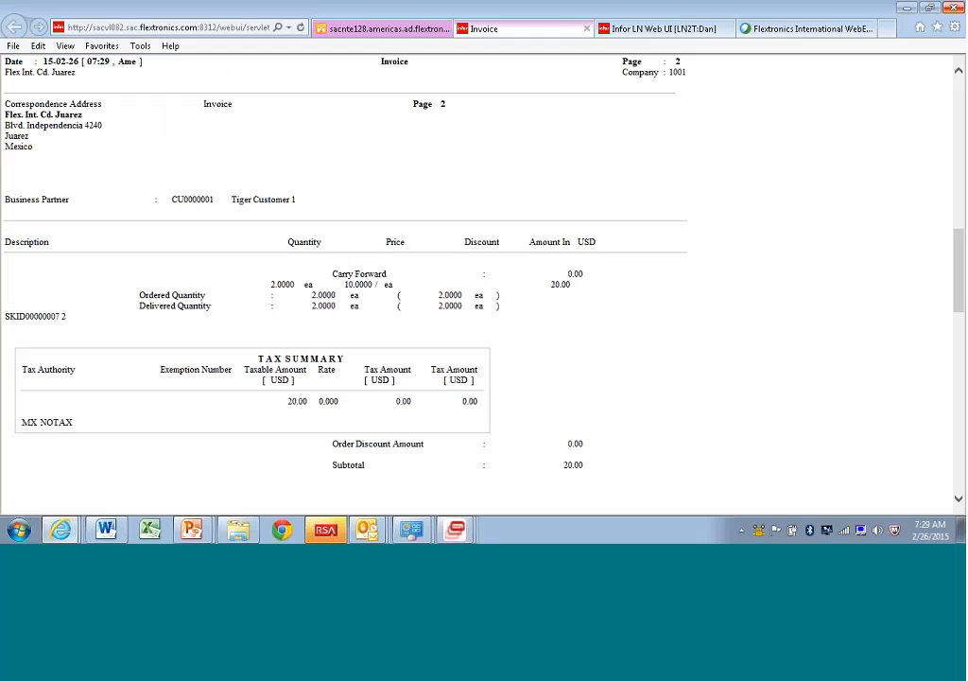
{"action": "mouse_move", "coordinate": [537, 333]}
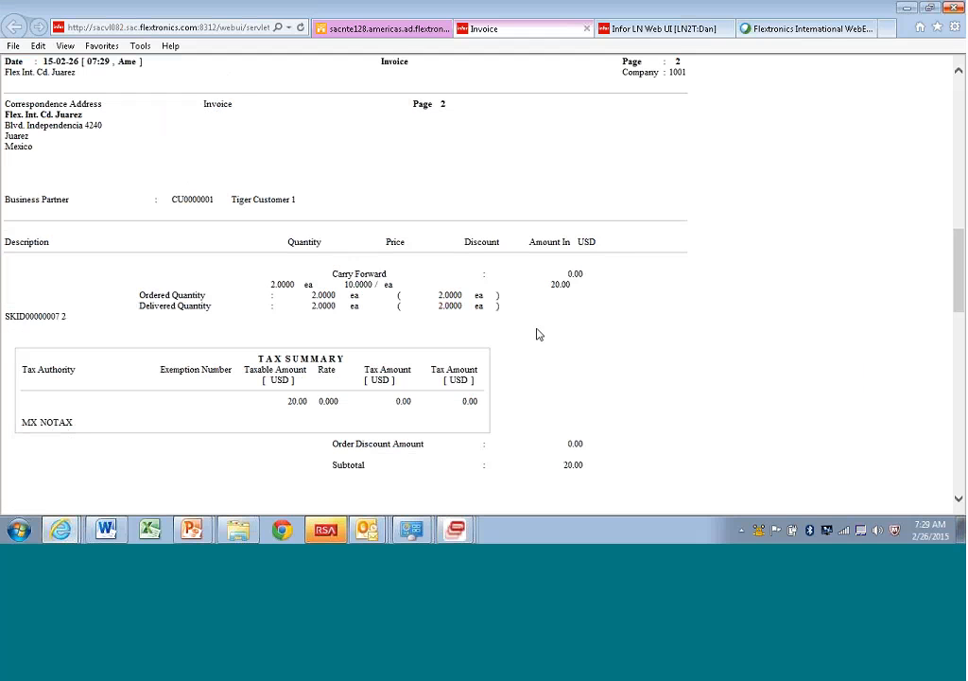
{"action": "mouse_move", "coordinate": [836, 133]}
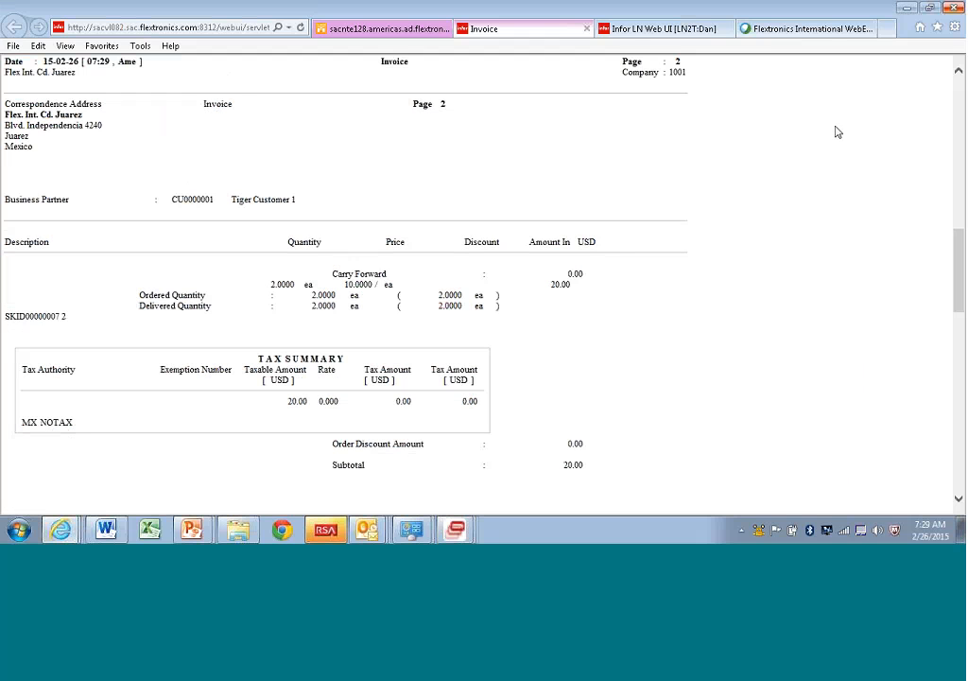
{"action": "mouse_move", "coordinate": [446, 28]}
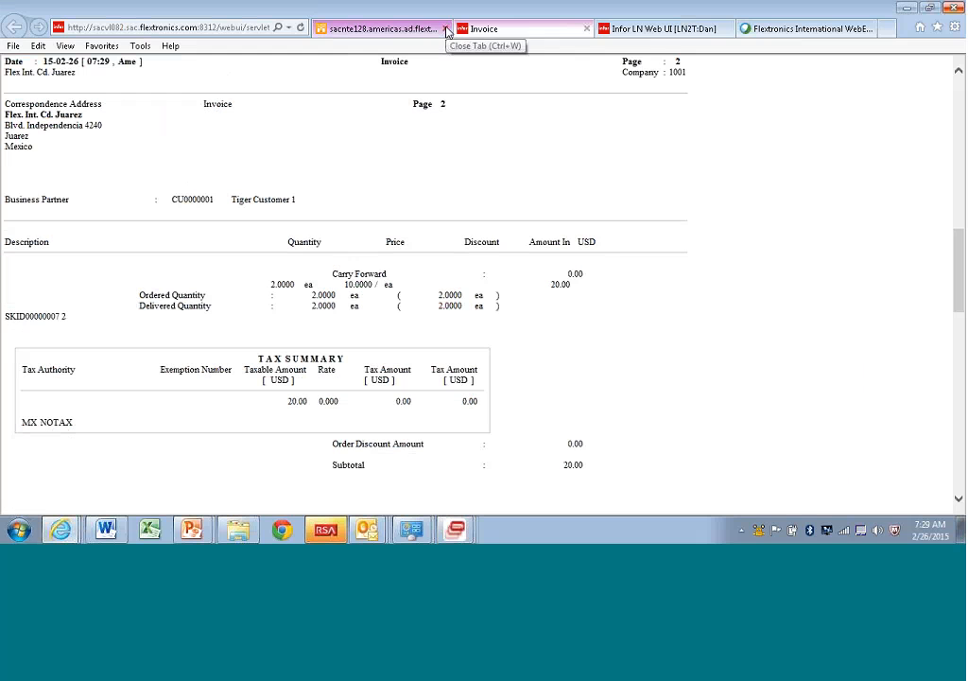
{"action": "mouse_move", "coordinate": [586, 28]}
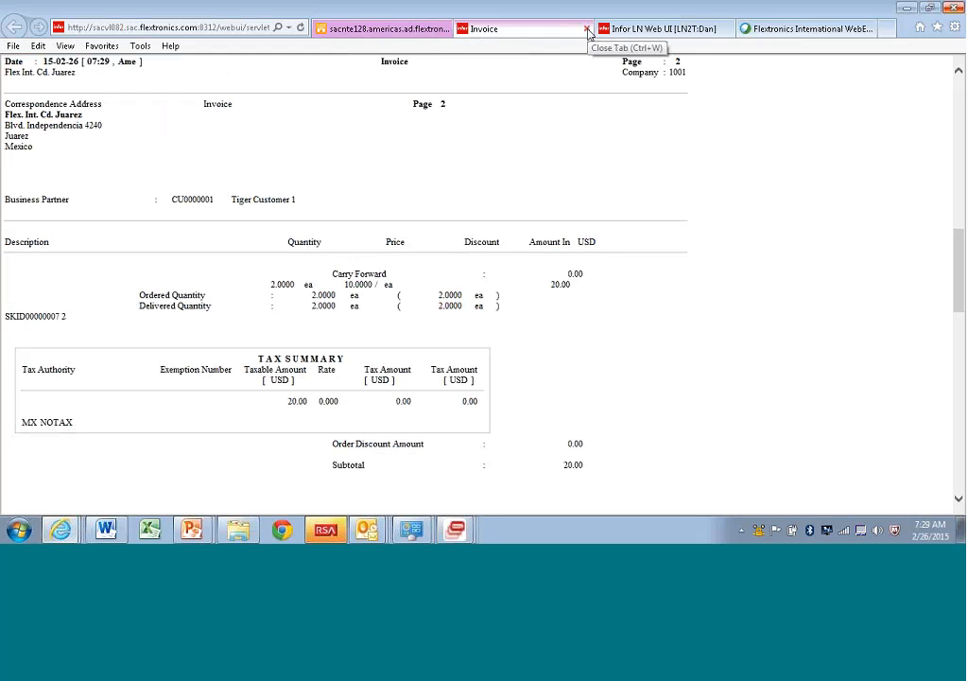
{"action": "left_click", "coordinate": [586, 28]}
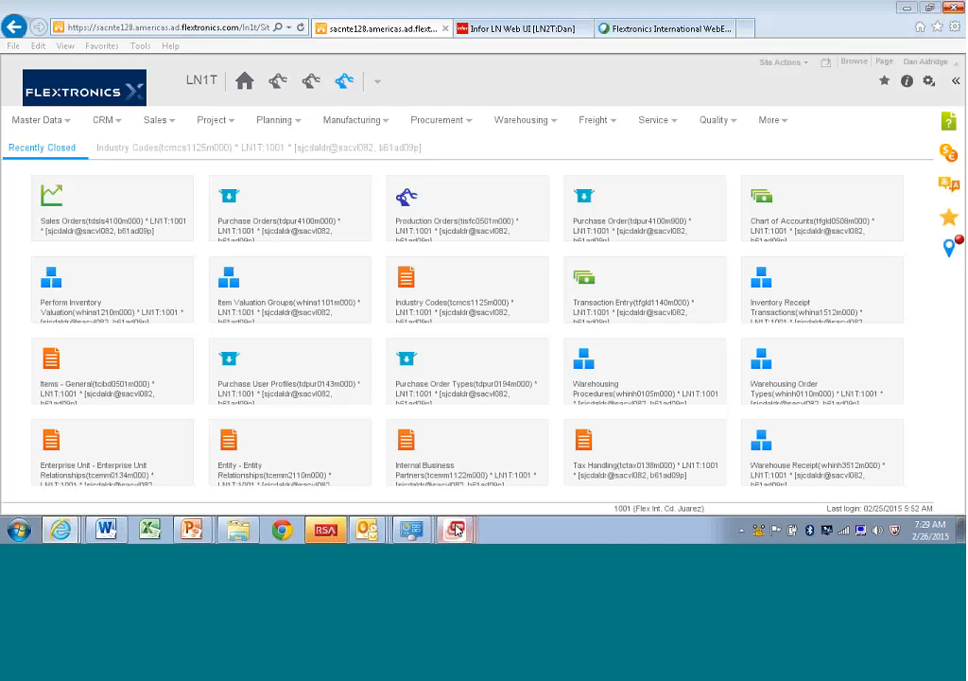
Return to the Invoicing 360 session, select TIG000015 and start creating its invoice.
{"action": "left_click", "coordinate": [453, 530]}
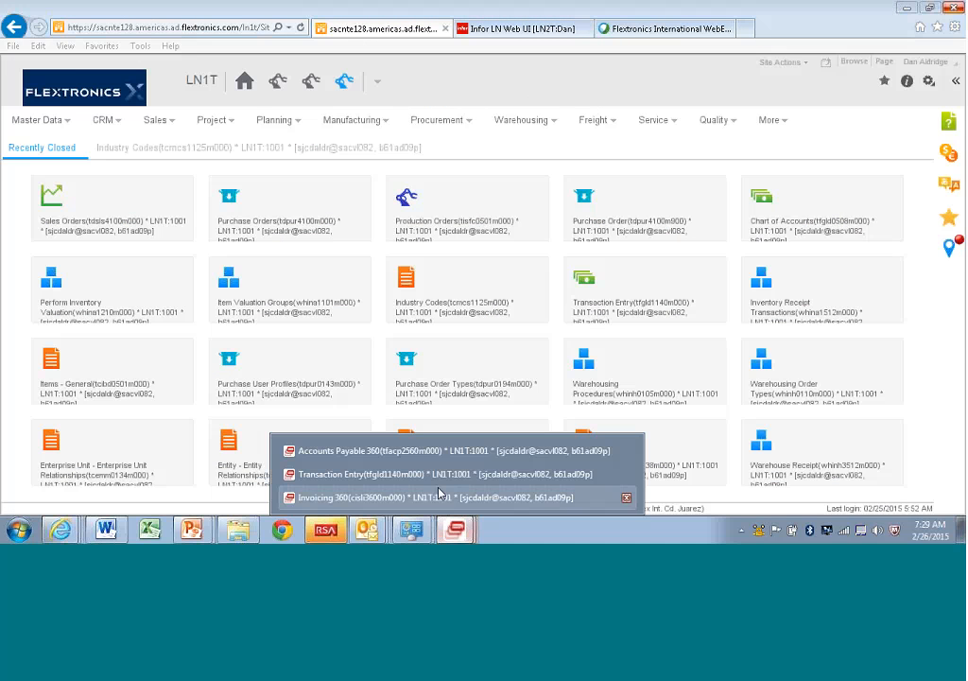
{"action": "mouse_move", "coordinate": [393, 442]}
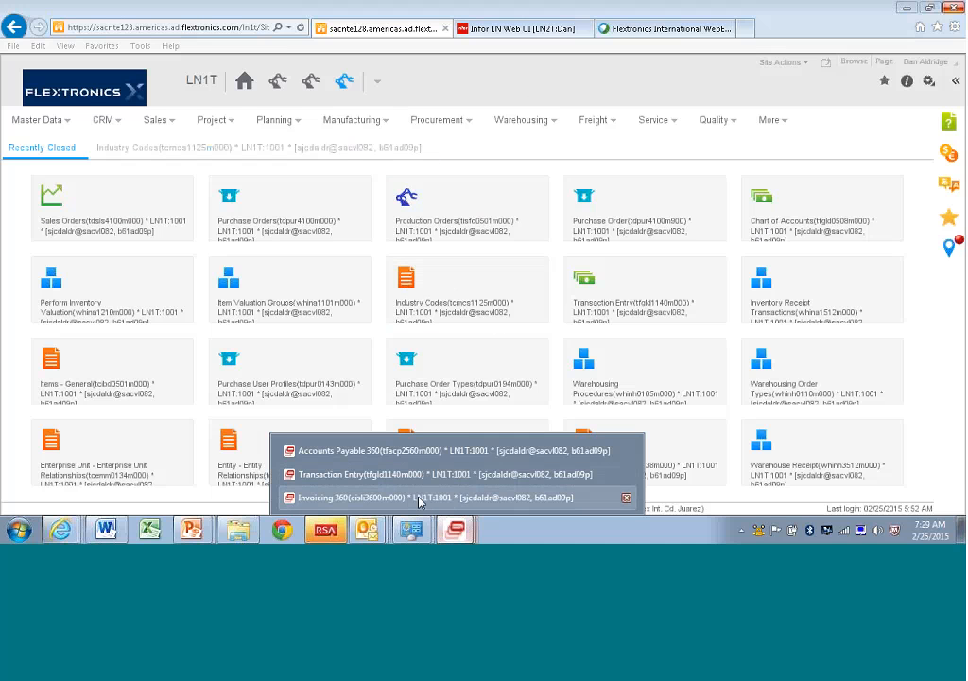
{"action": "left_click", "coordinate": [349, 495]}
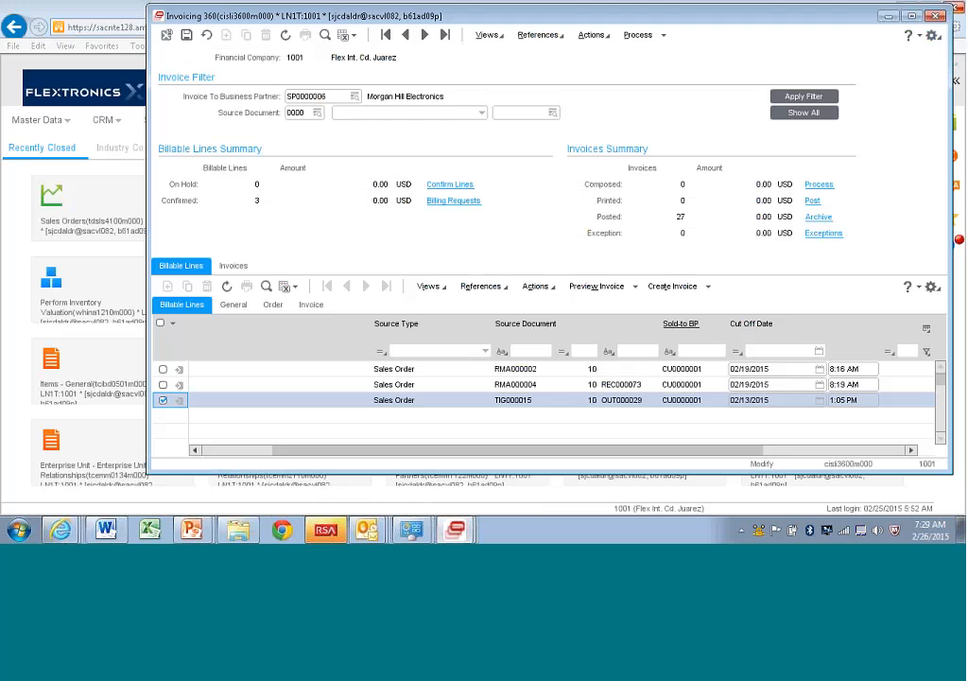
{"action": "mouse_move", "coordinate": [378, 198]}
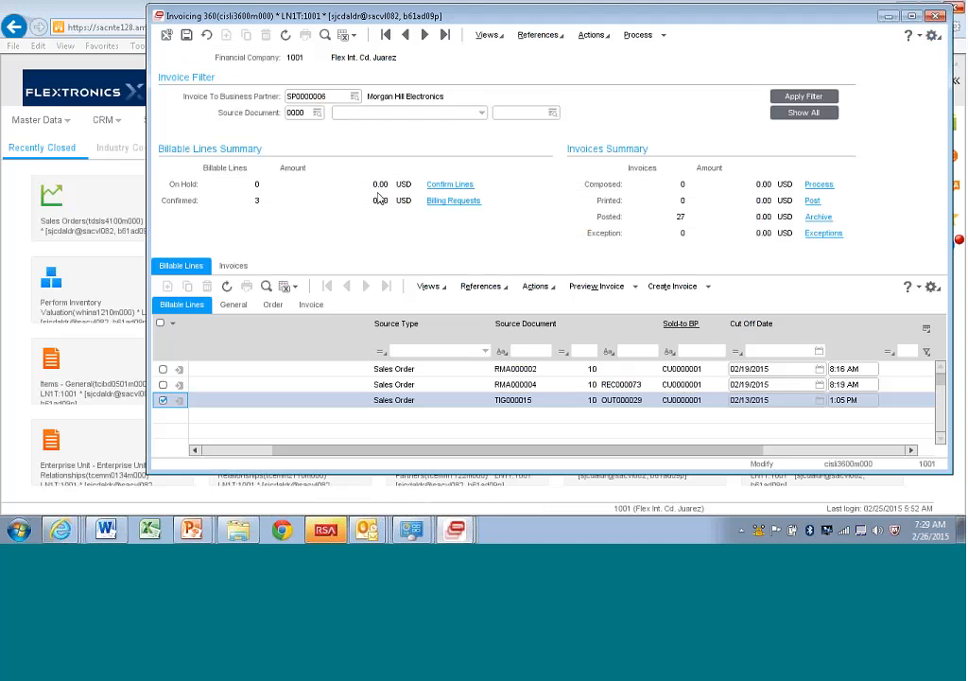
{"action": "left_click", "coordinate": [673, 285]}
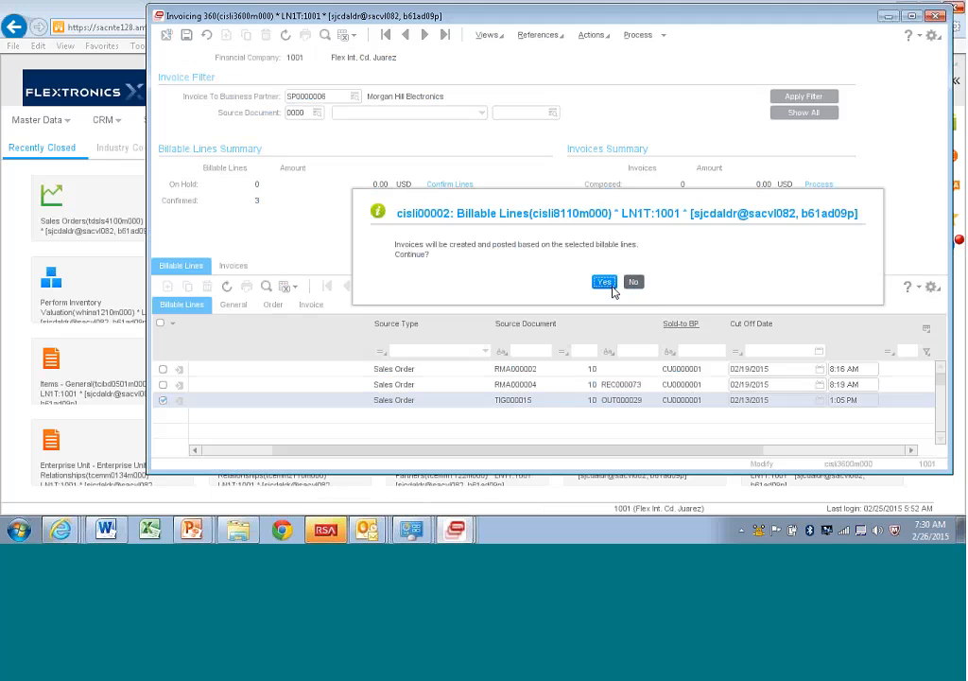
Confirm creating and posting the TIG000015 invoice and send its report to the PDF device.
{"action": "left_click", "coordinate": [605, 280]}
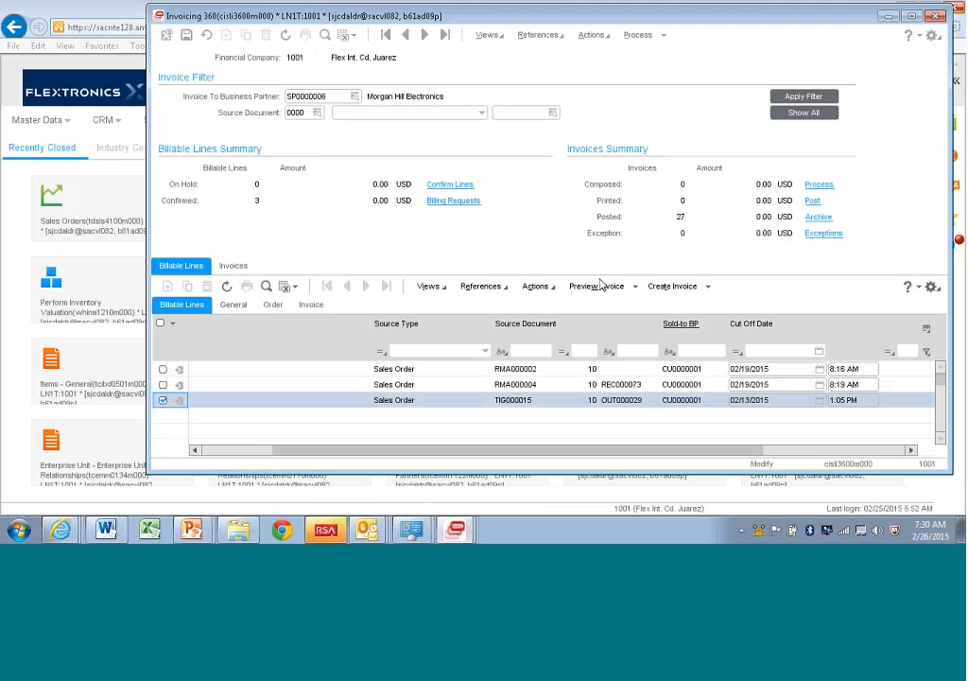
{"action": "left_click", "coordinate": [584, 285]}
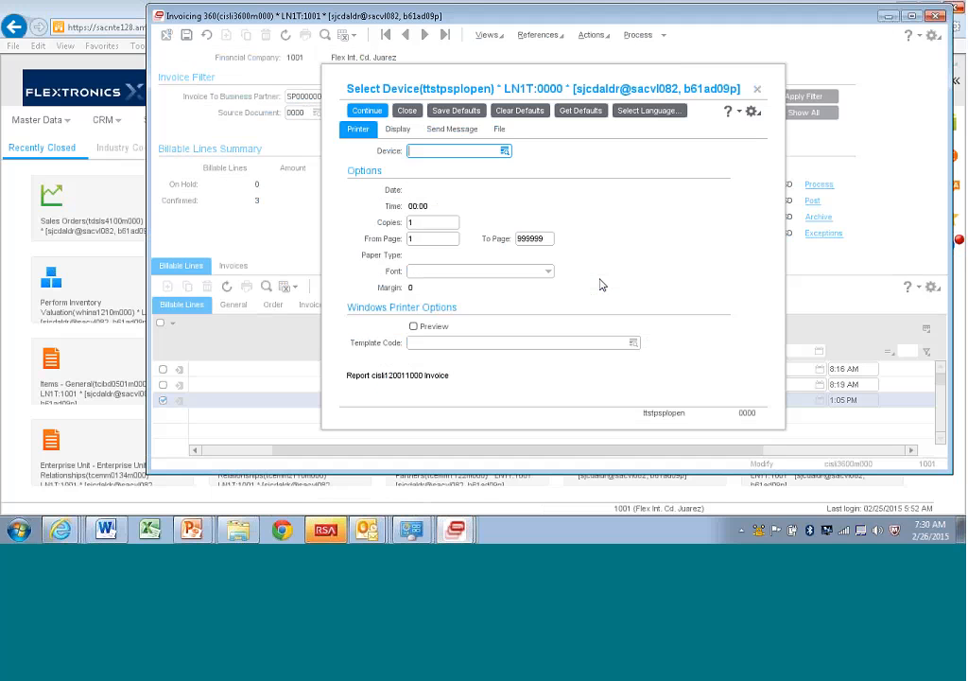
{"action": "left_click", "coordinate": [499, 128]}
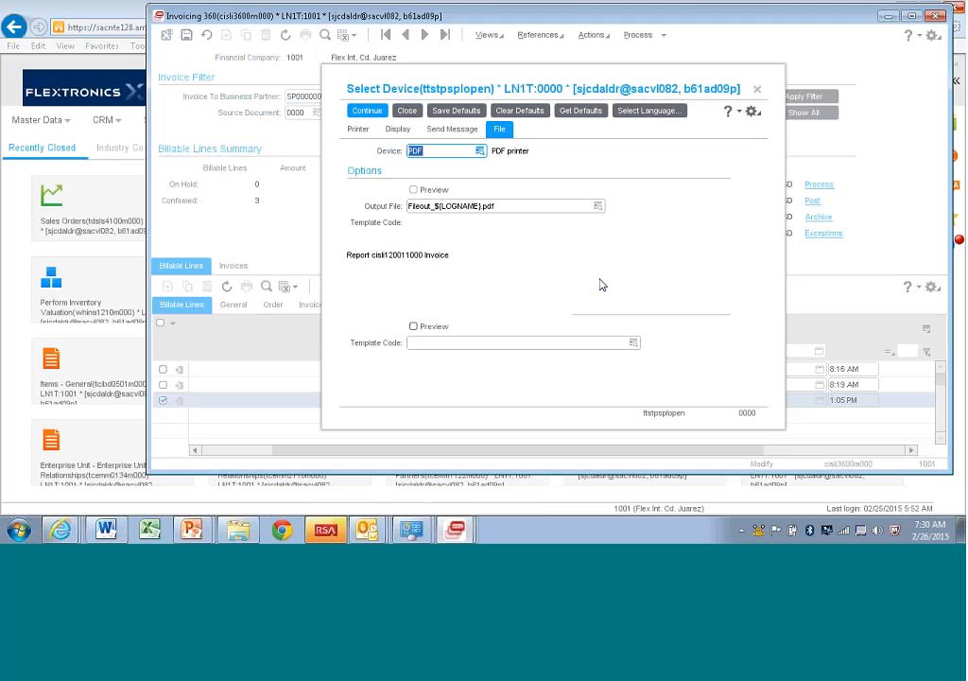
{"action": "left_click", "coordinate": [366, 110]}
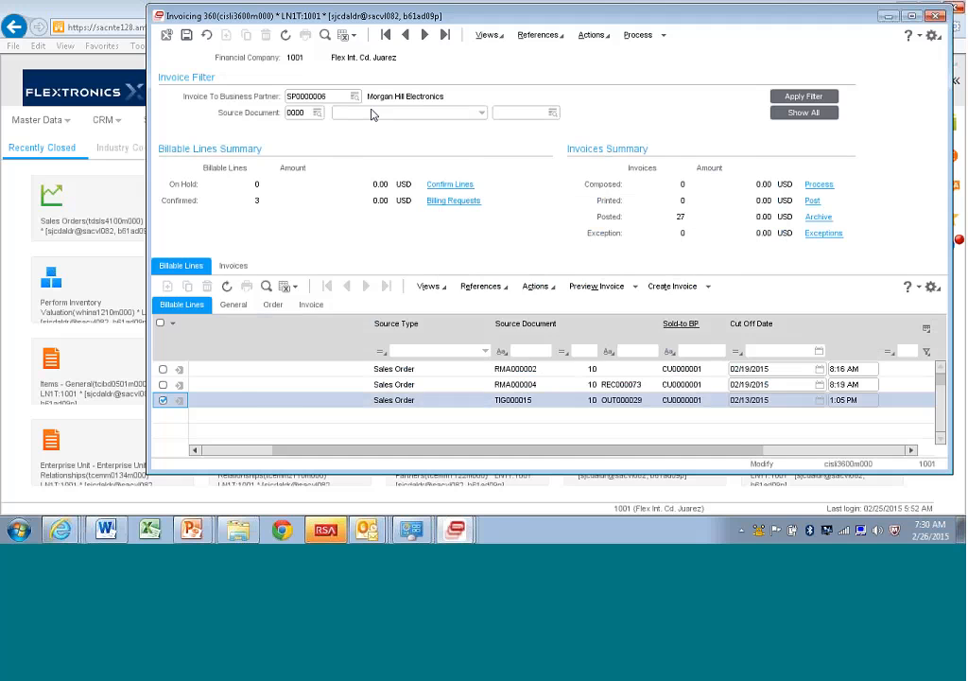
Review the printed invoice PDF in Adobe Reader and move to its second page.
{"action": "left_click", "coordinate": [597, 286]}
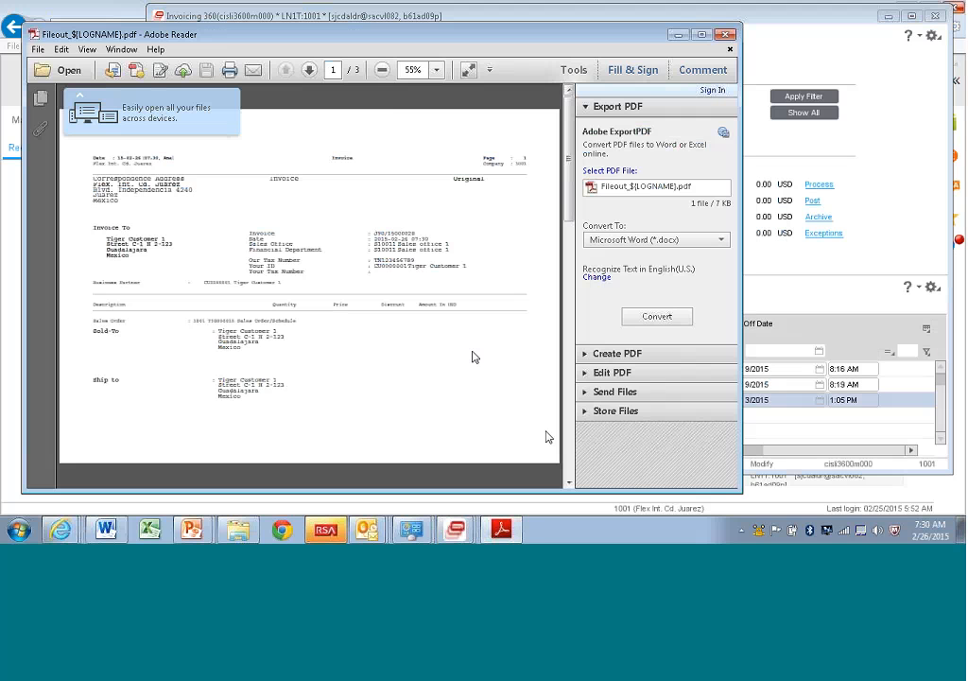
{"action": "left_click", "coordinate": [308, 70]}
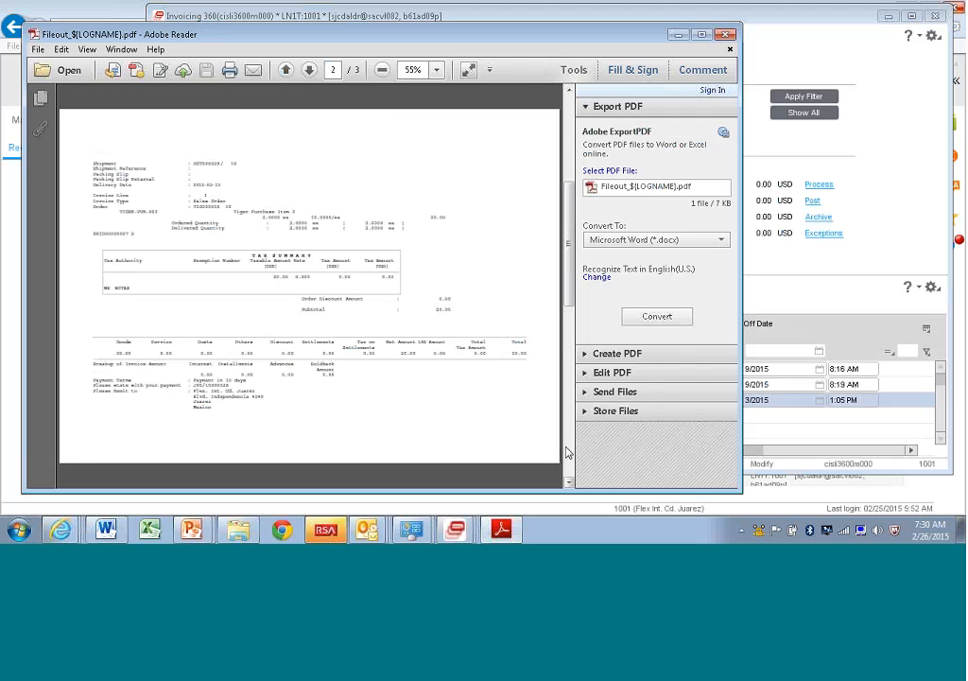
{"action": "mouse_move", "coordinate": [491, 234]}
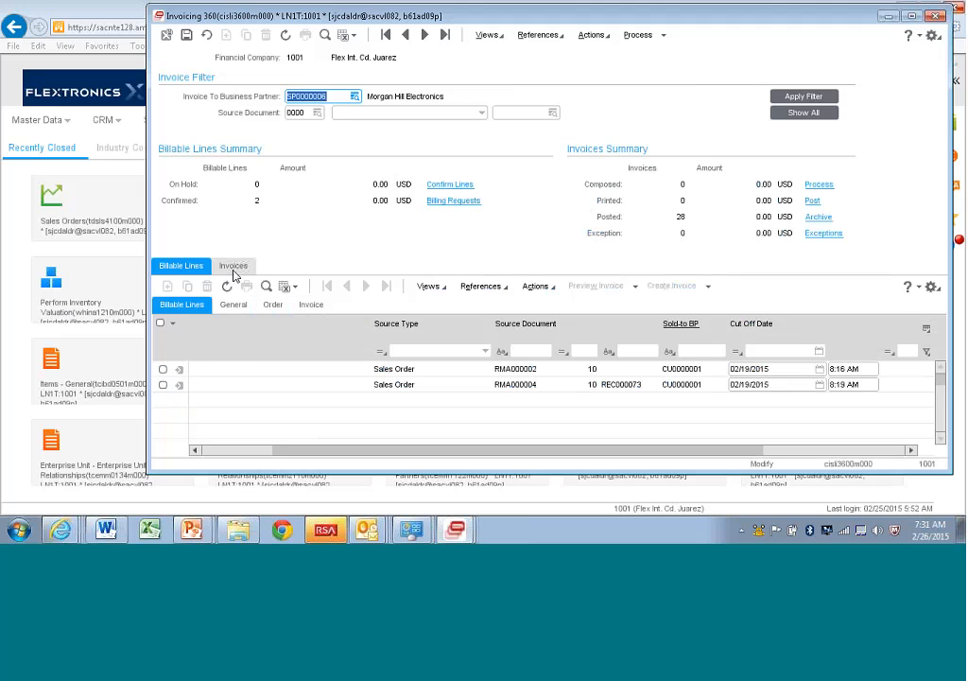
Select the newest invoice INV000026 in the Invoices list and bring up its References menu.
{"action": "left_click", "coordinate": [235, 264]}
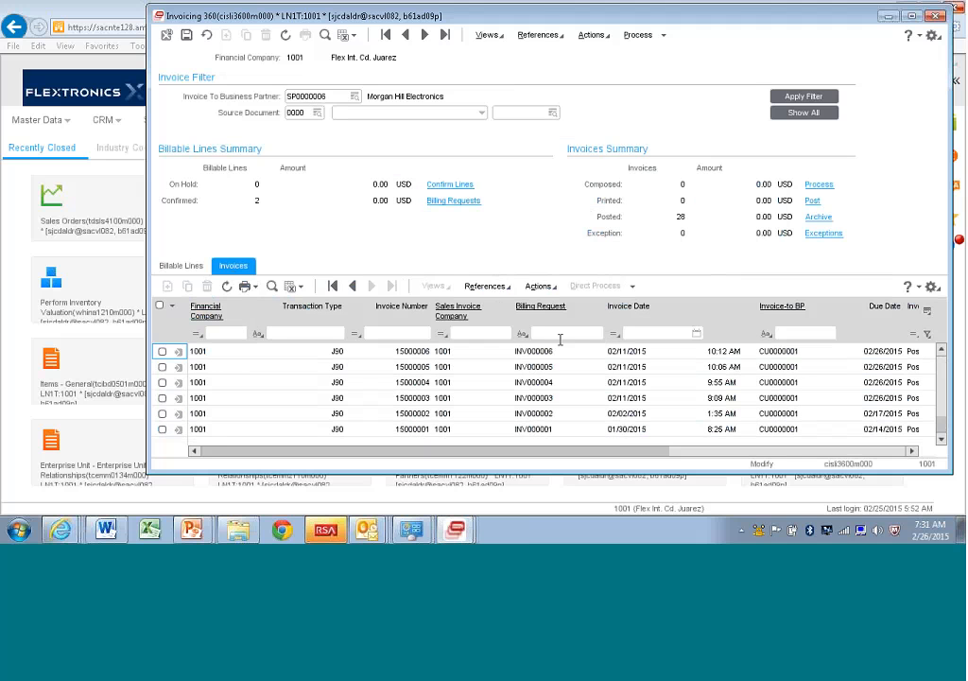
{"action": "scroll", "scroll_direction": "down", "scroll_amount": 3}
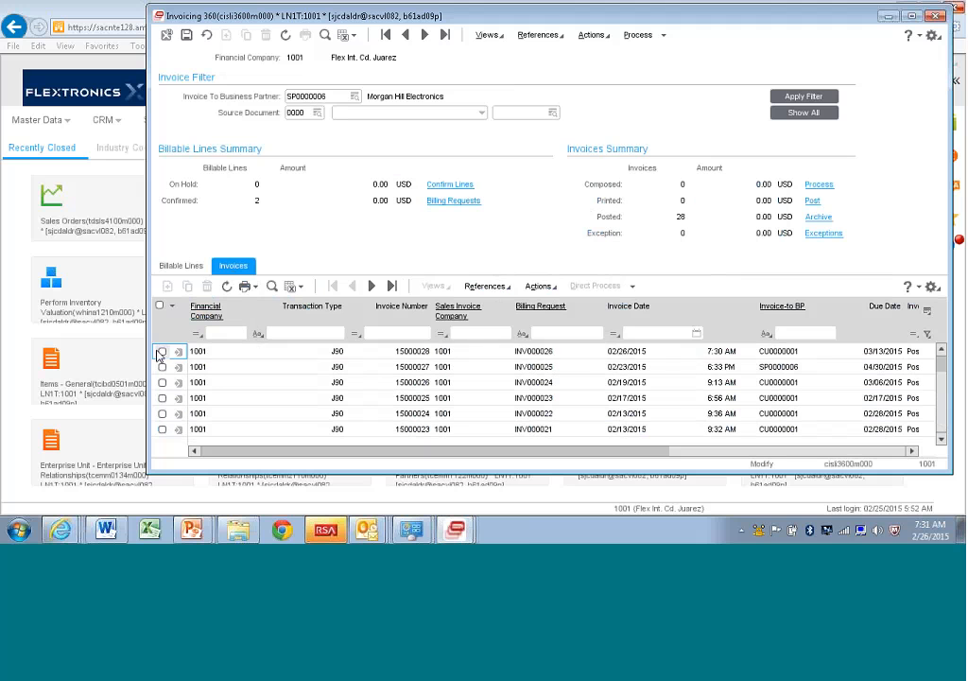
{"action": "left_click", "coordinate": [541, 286]}
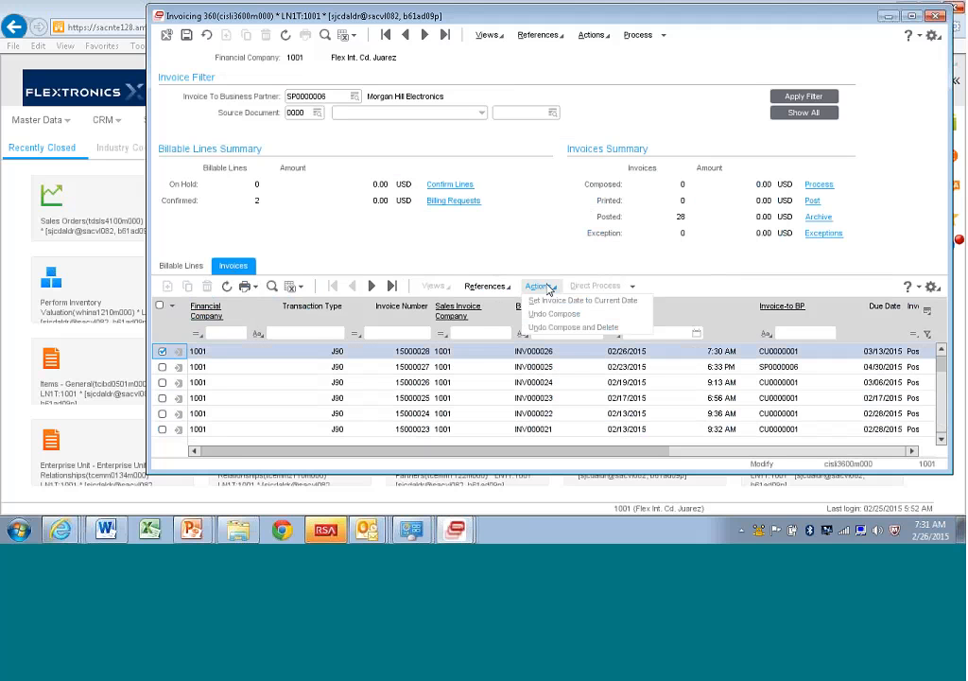
{"action": "mouse_move", "coordinate": [486, 285]}
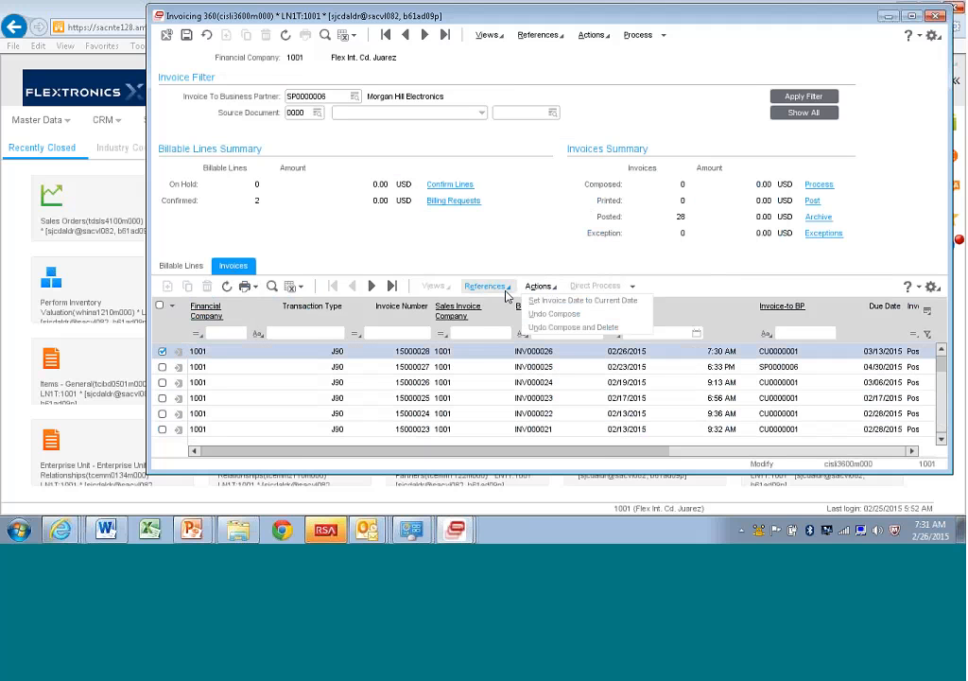
{"action": "left_click", "coordinate": [485, 285]}
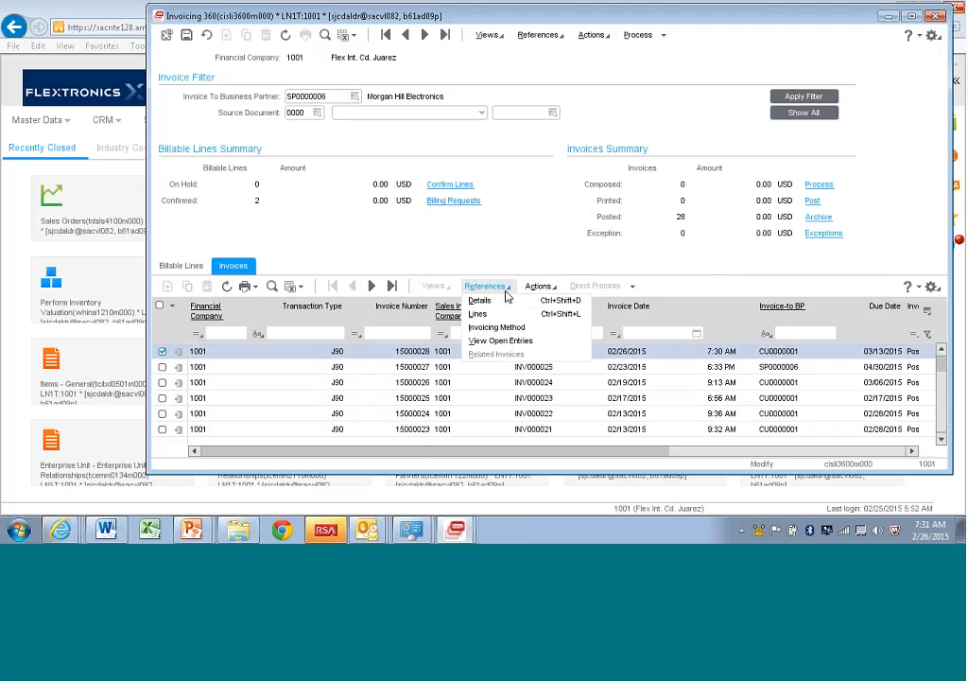
{"action": "mouse_move", "coordinate": [499, 340]}
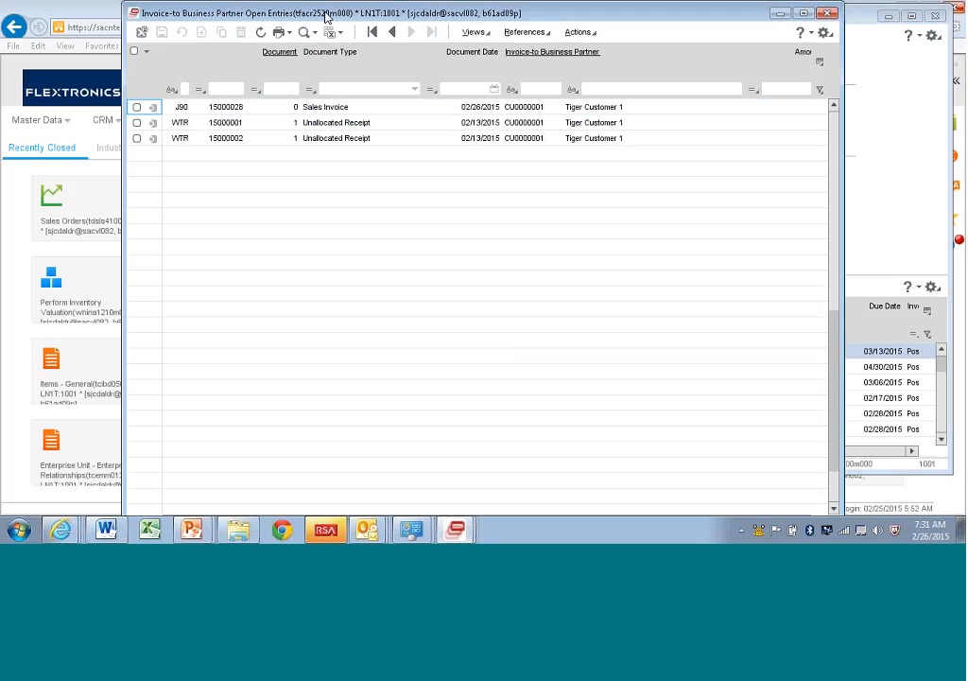
{"action": "mouse_move", "coordinate": [525, 58]}
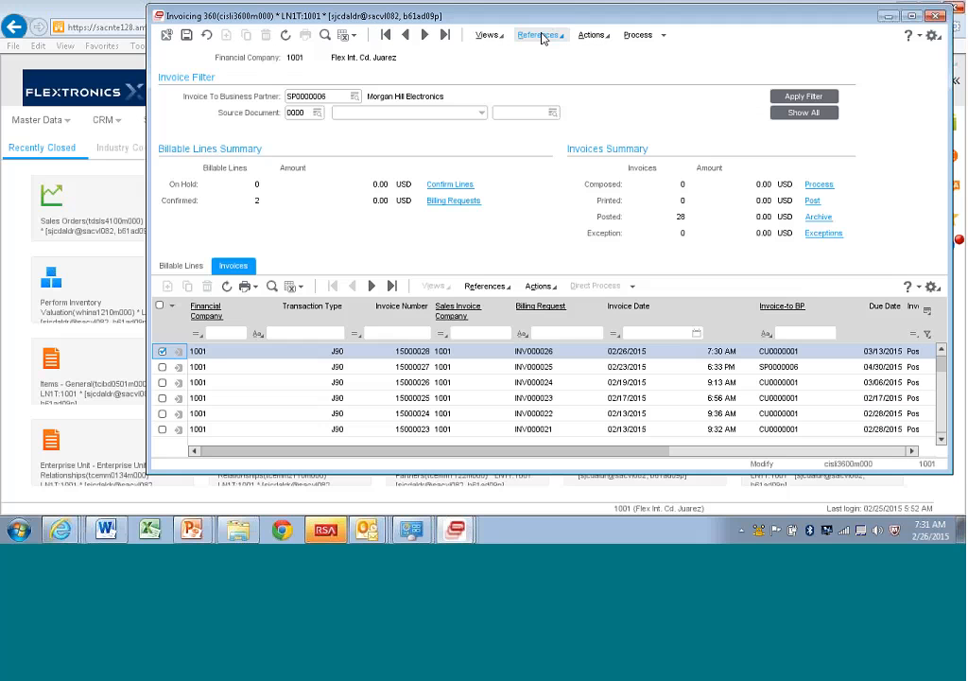
{"action": "left_click", "coordinate": [539, 34]}
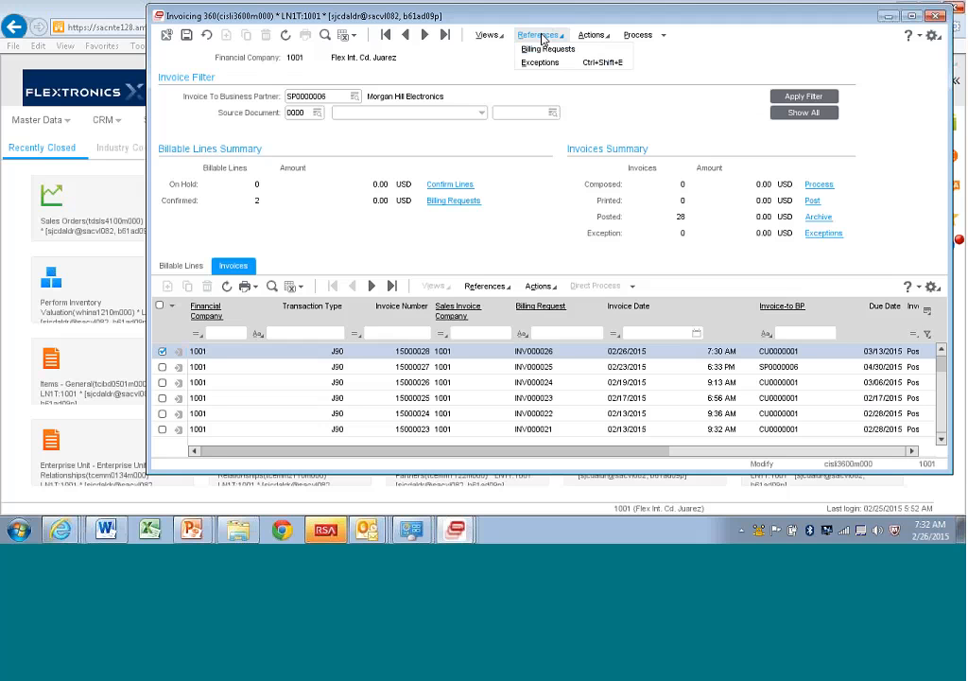
{"action": "left_click", "coordinate": [486, 34]}
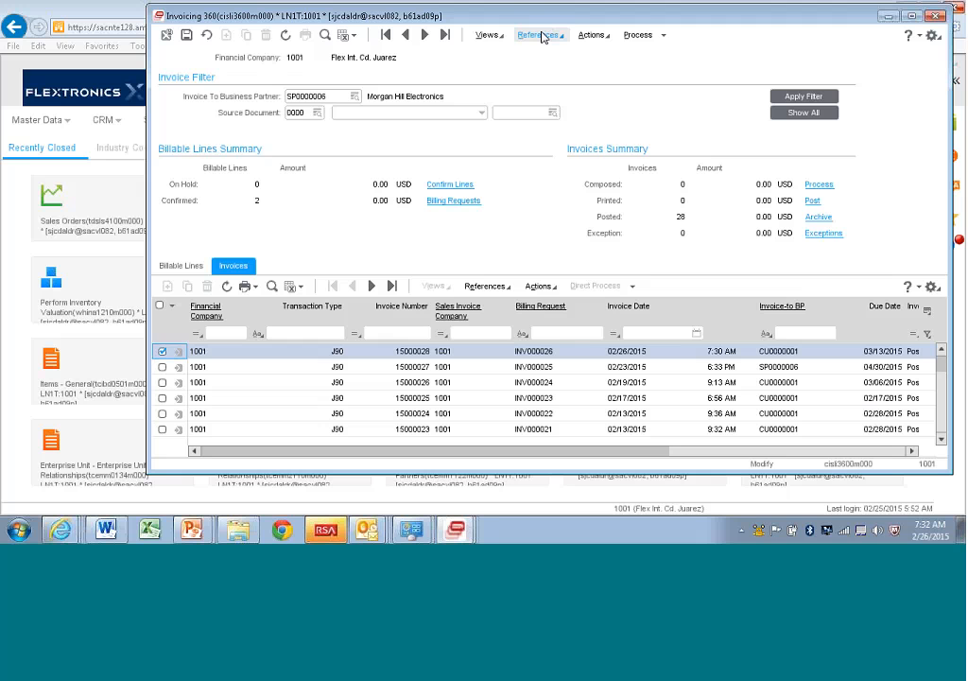
{"action": "left_click", "coordinate": [541, 34]}
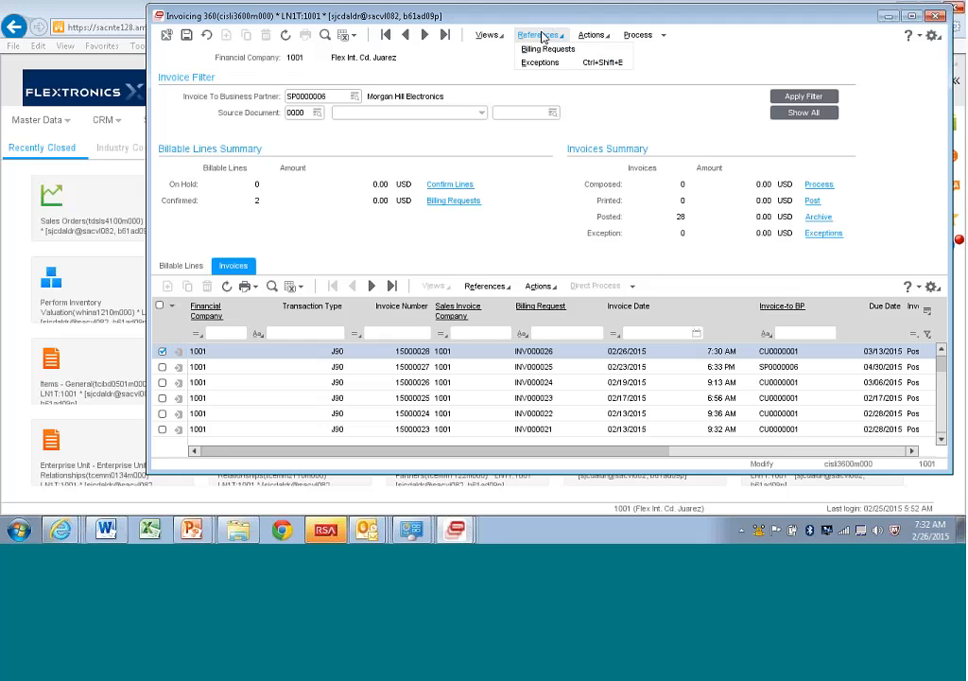
{"action": "left_click", "coordinate": [591, 34]}
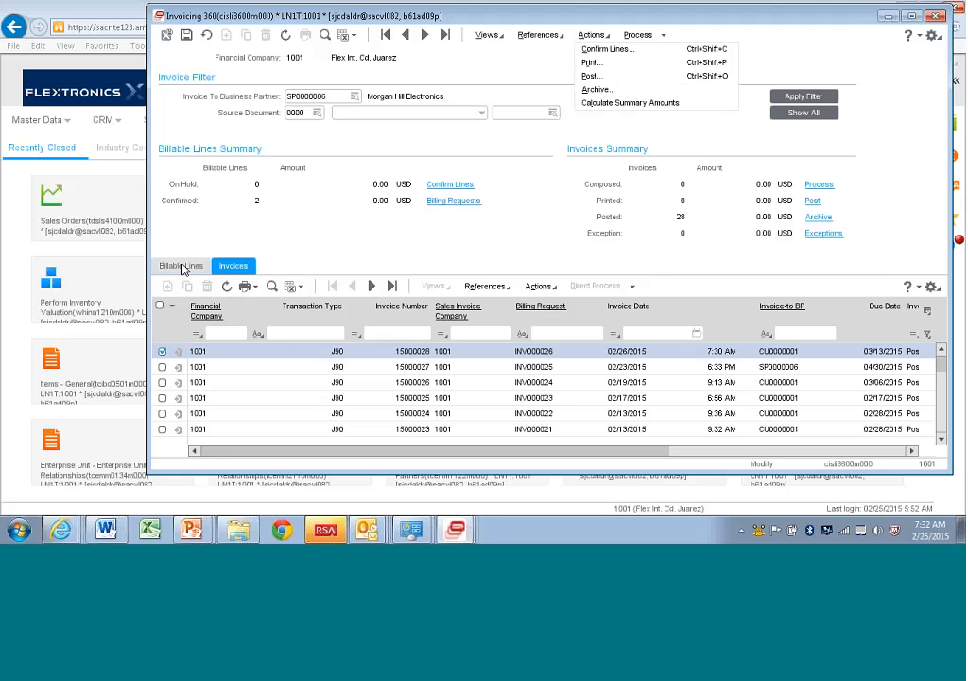
{"action": "left_click", "coordinate": [235, 265]}
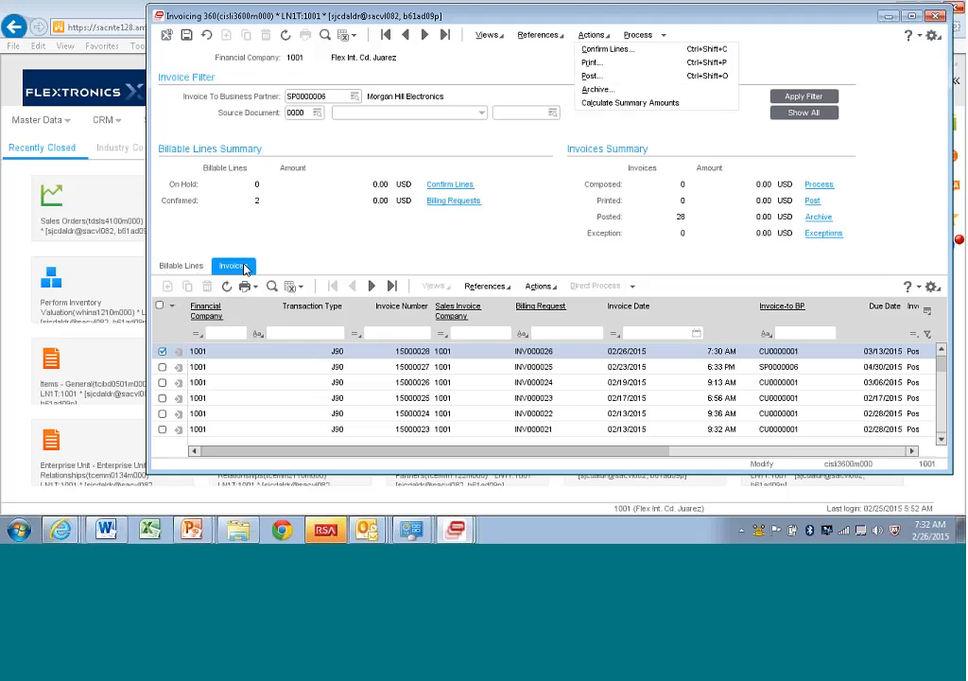
{"action": "mouse_move", "coordinate": [369, 267]}
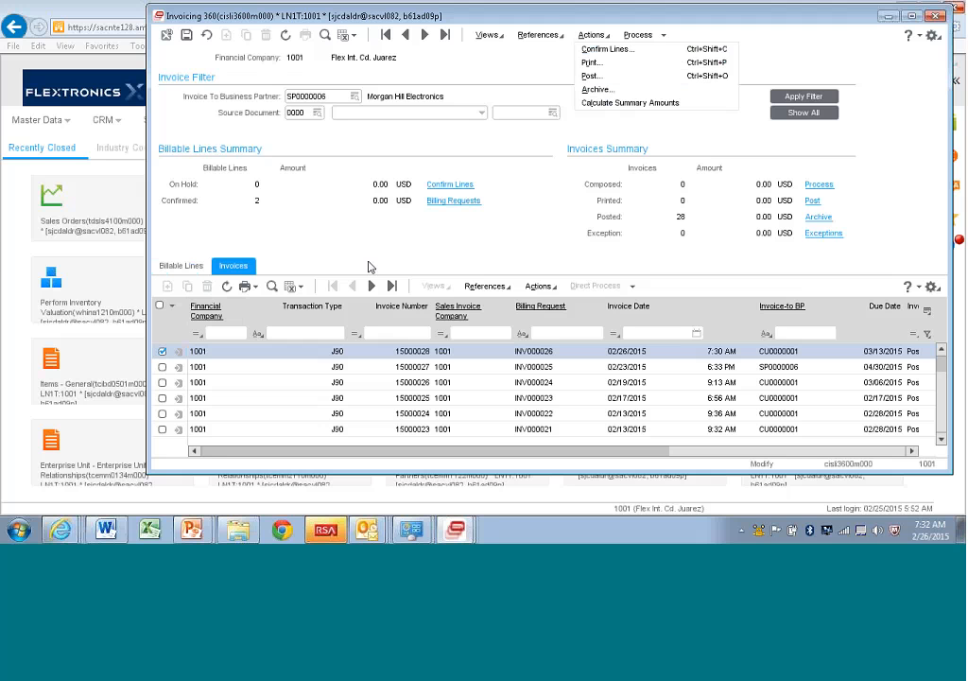
{"action": "mouse_move", "coordinate": [370, 265]}
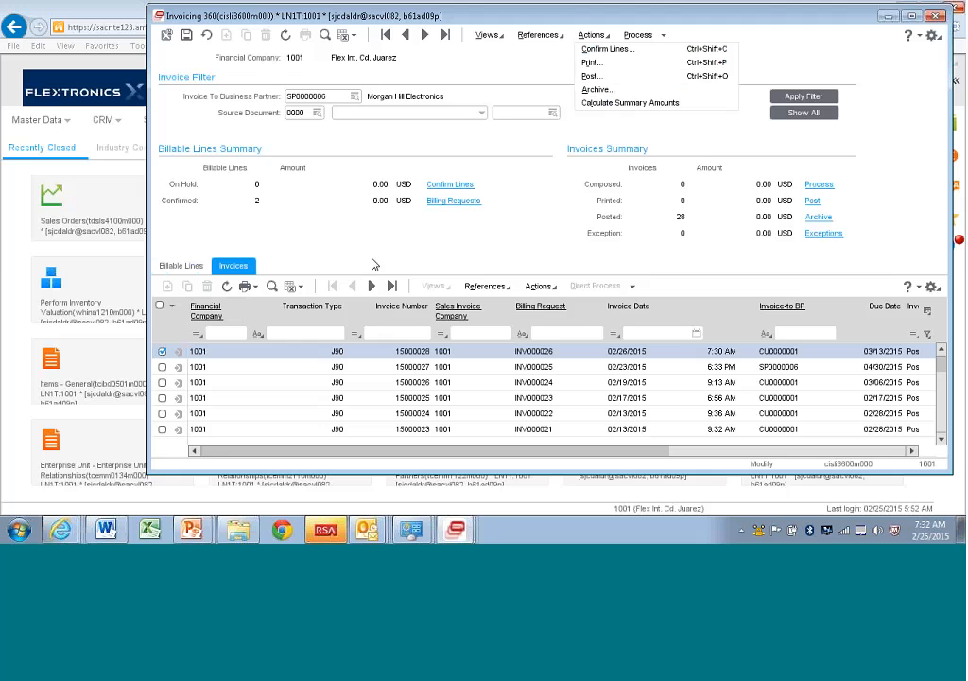